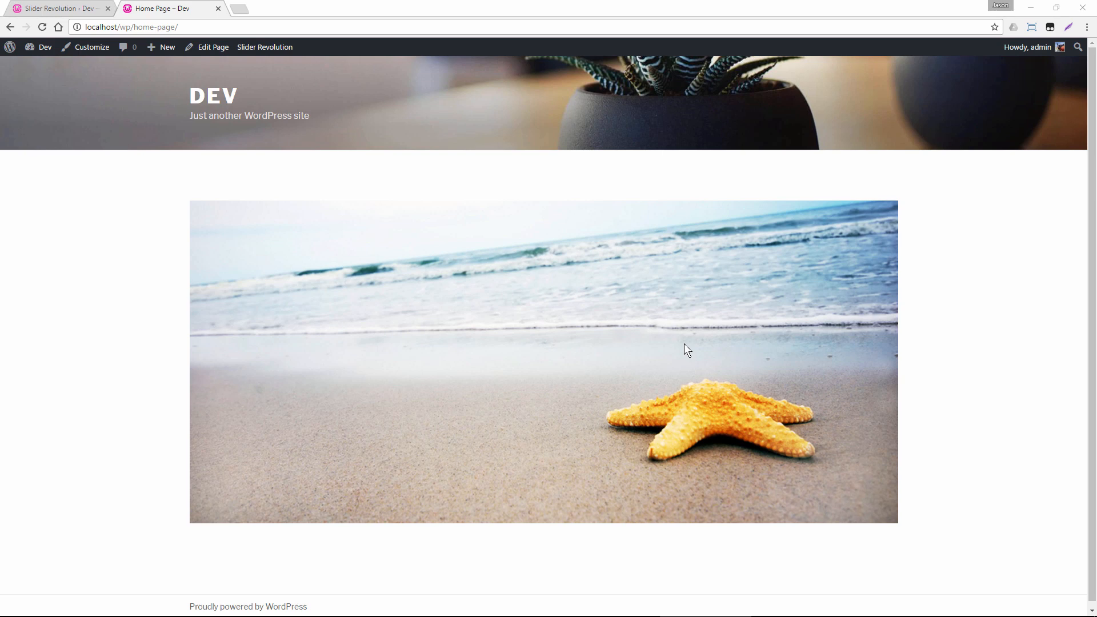
pyautogui.moveTo(605, 301)
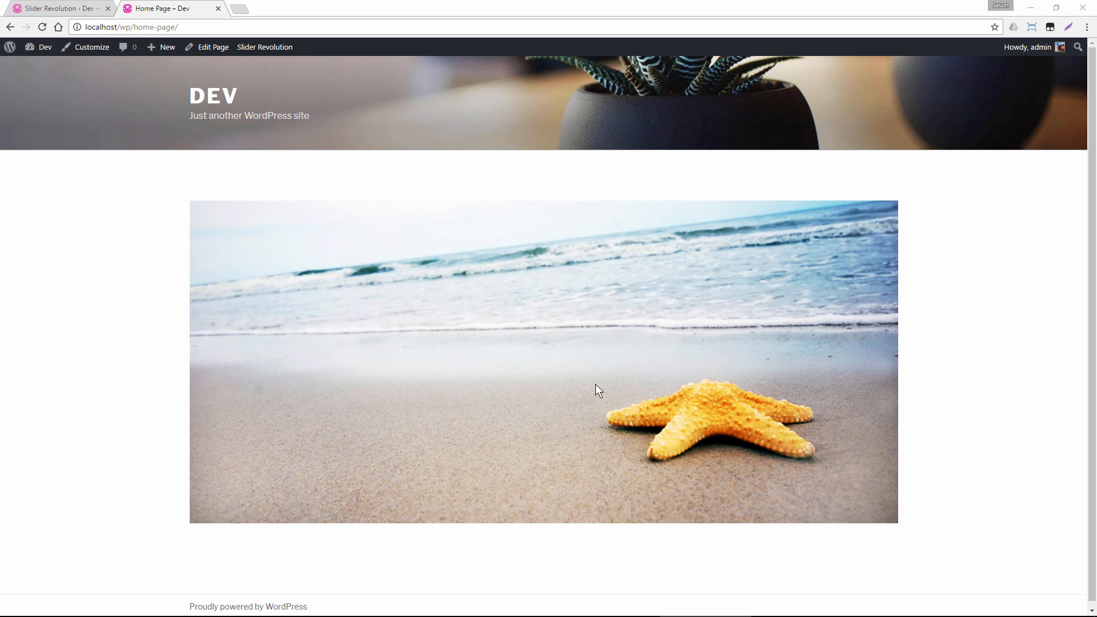
pyautogui.moveTo(605, 353)
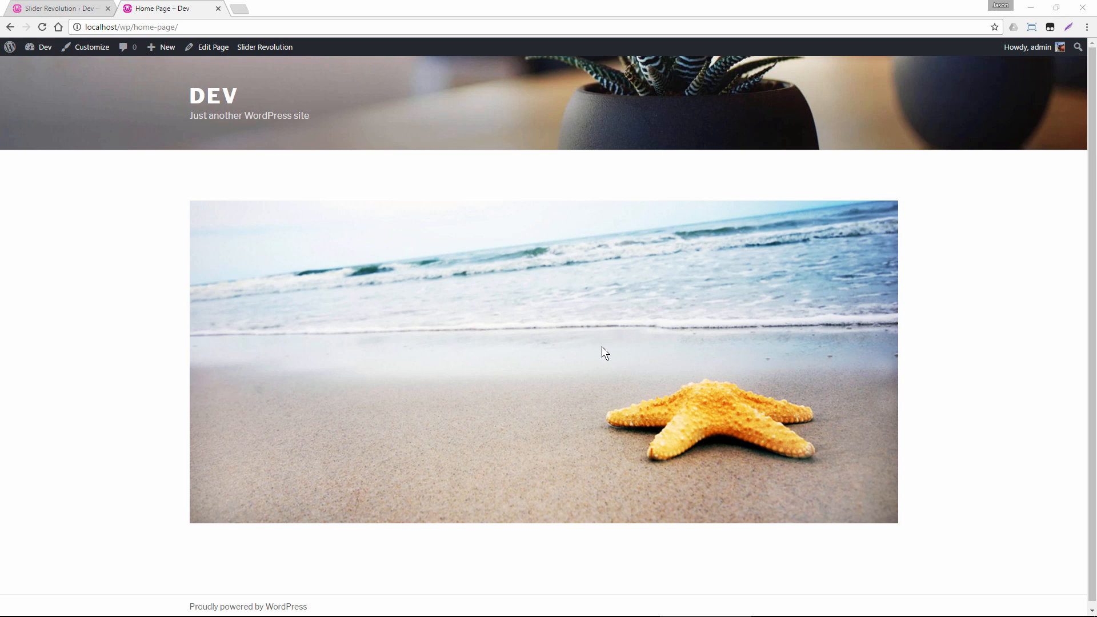
pyautogui.moveTo(408, 315)
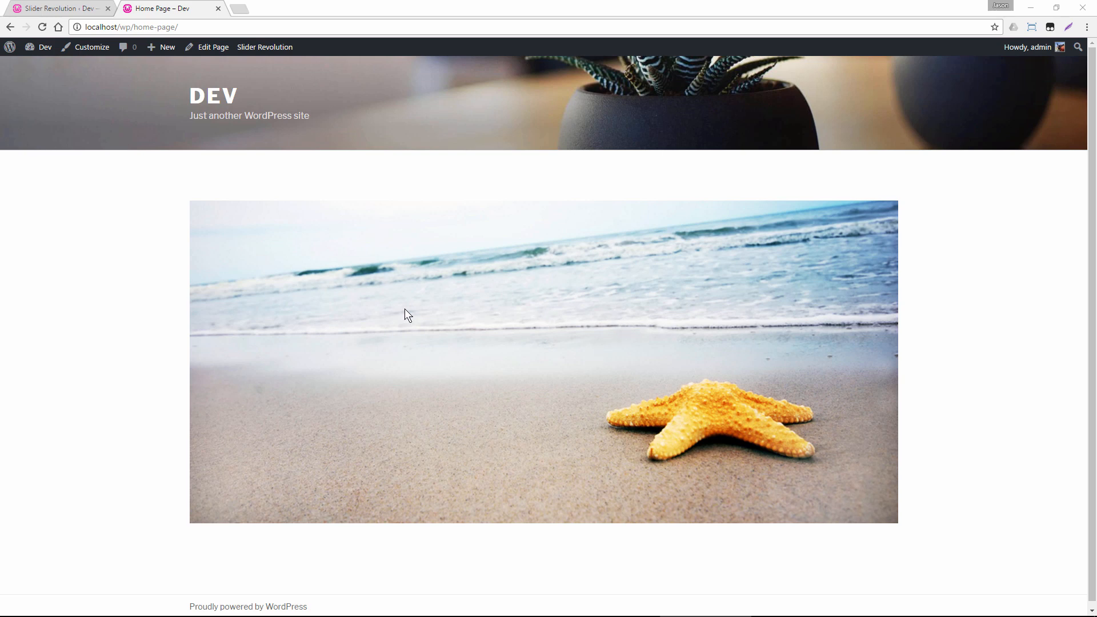
pyautogui.moveTo(630, 397)
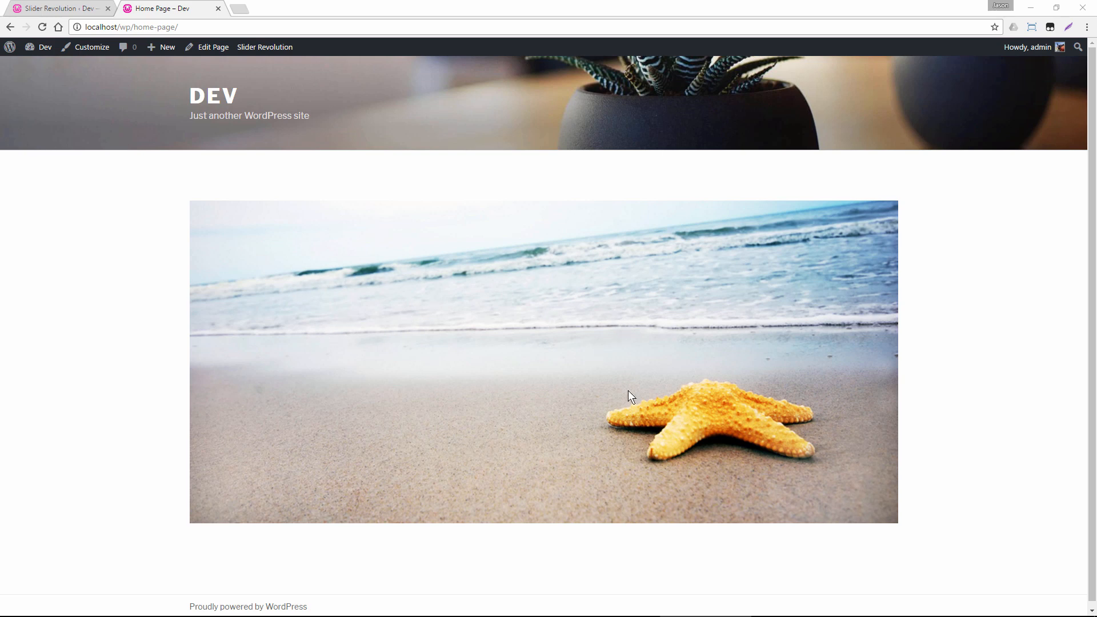
pyautogui.moveTo(693, 370)
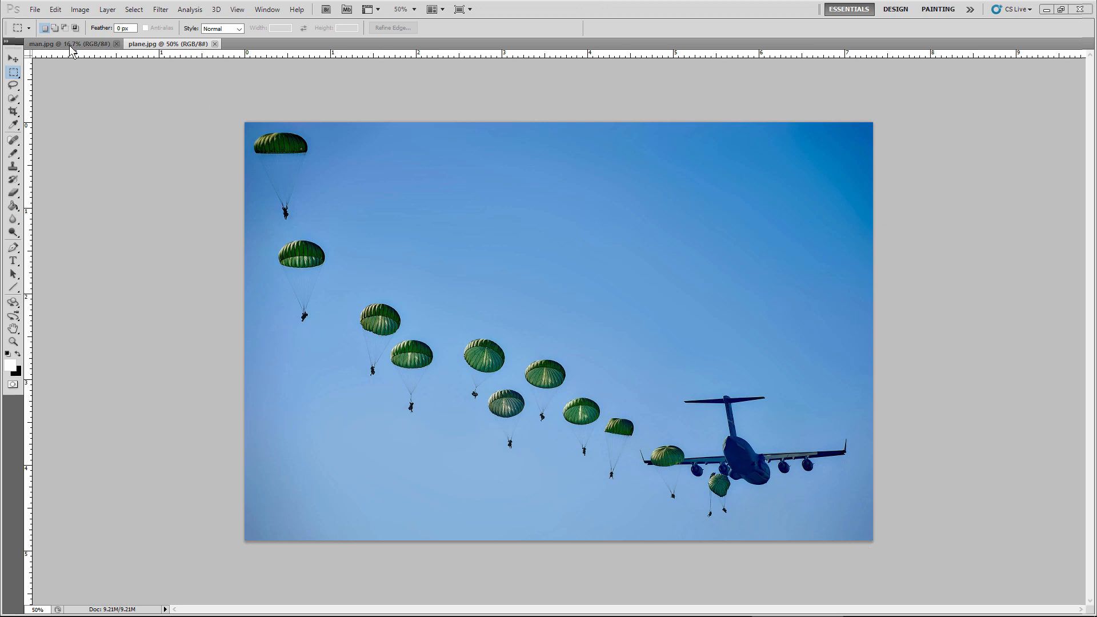
pyautogui.click(63, 44)
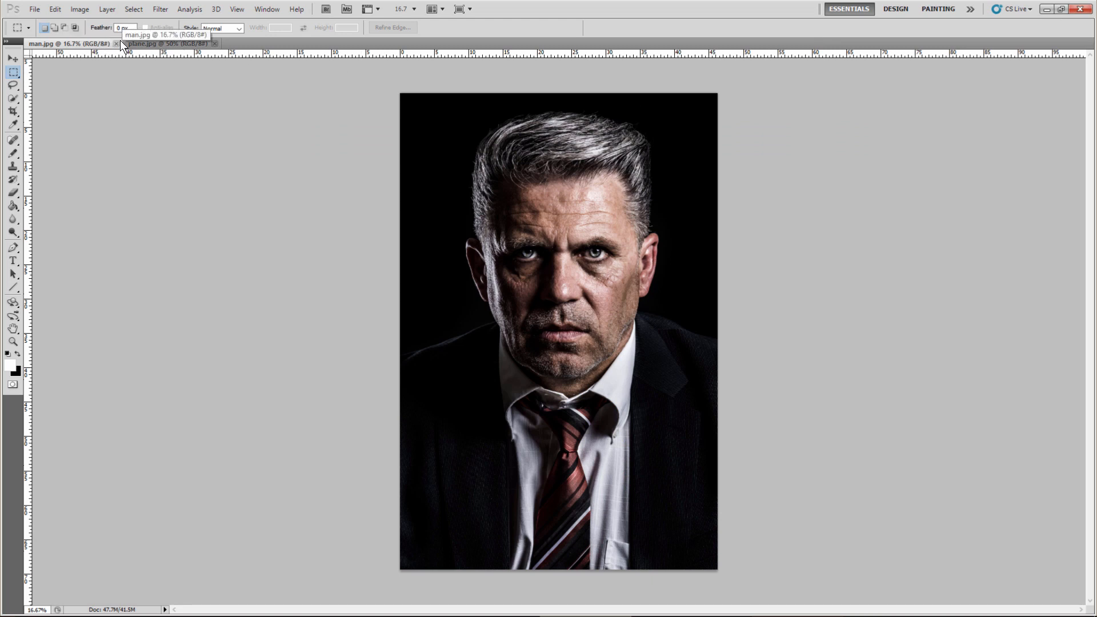
pyautogui.click(168, 44)
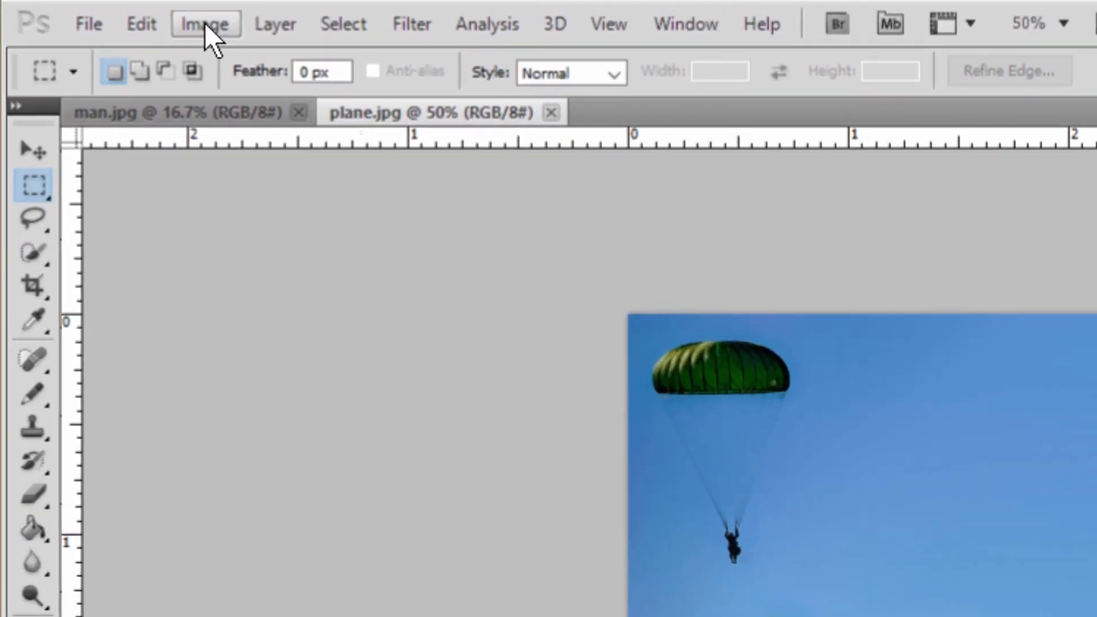
# Scale the parachute photo to 1920 pixels wide with Image Size.
pyautogui.click(204, 23)
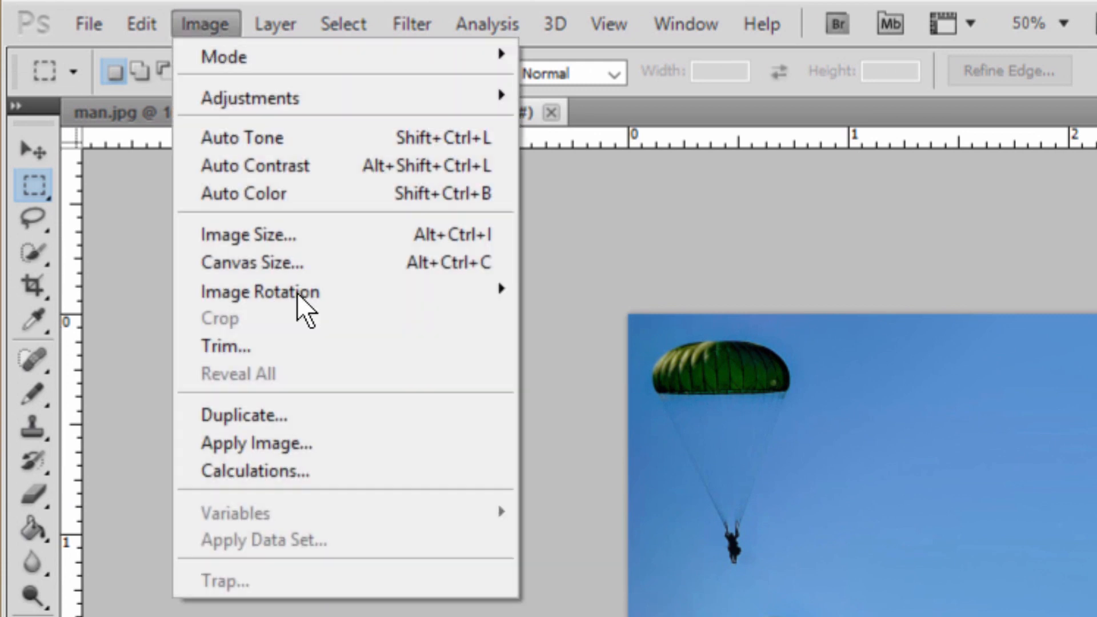
pyautogui.click(247, 234)
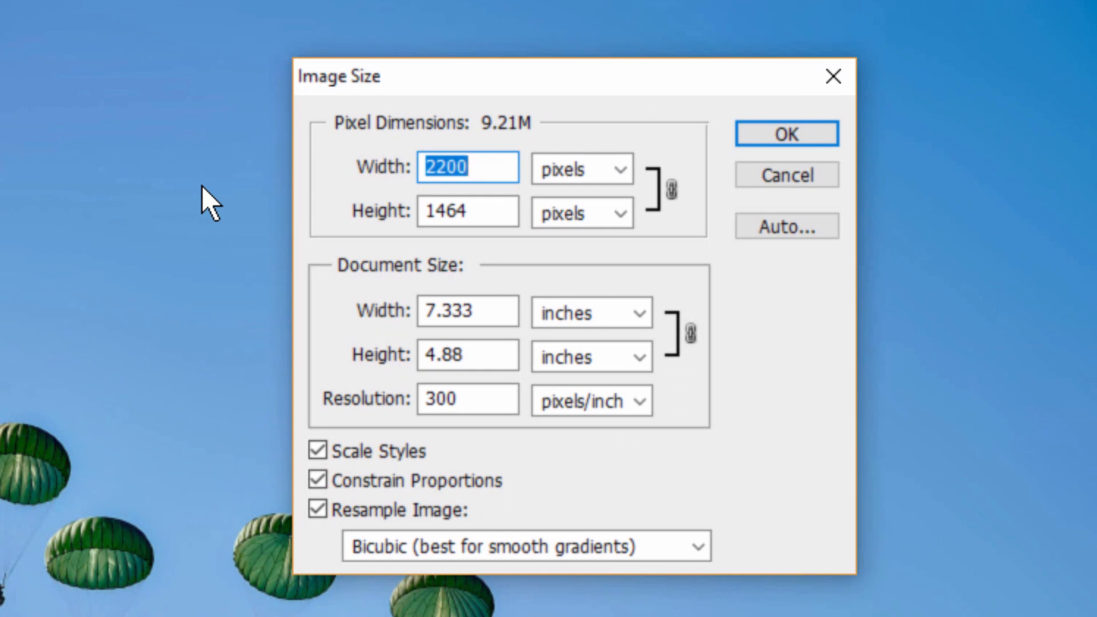
pyautogui.write('1920')
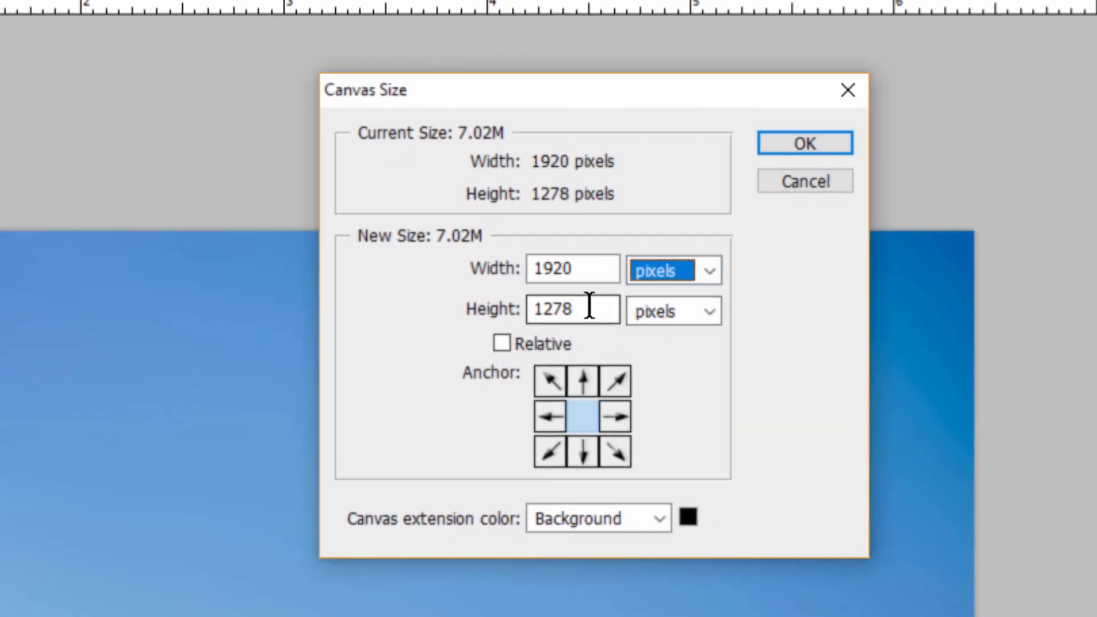
# Trim the canvas to 1080 pixels high, anchored bottom-center, accepting the clipping.
pyautogui.write('1080')
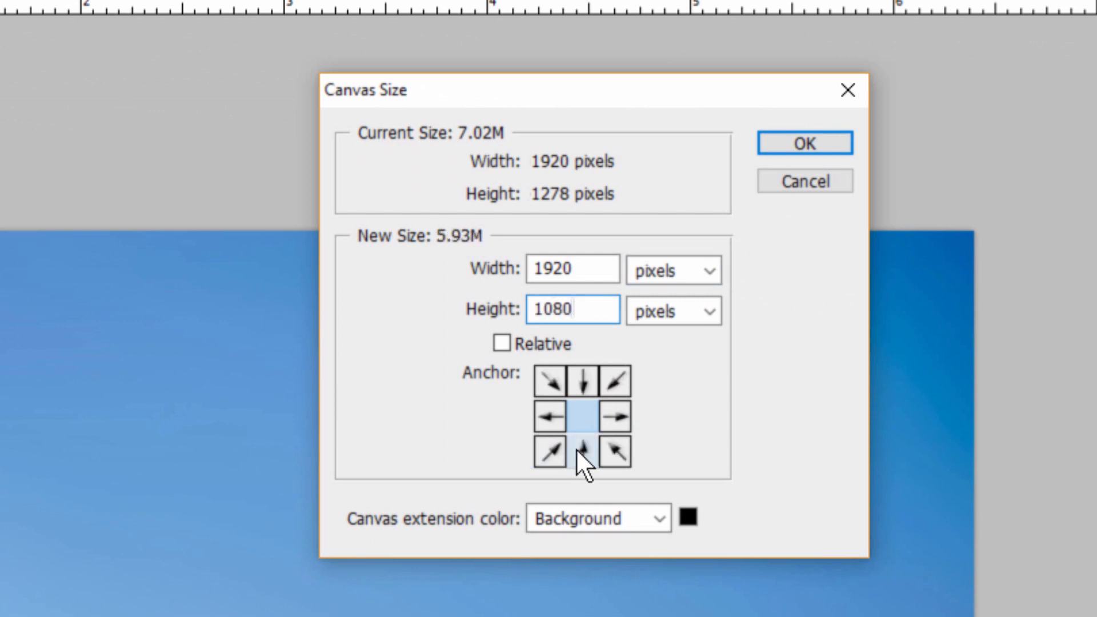
pyautogui.click(804, 143)
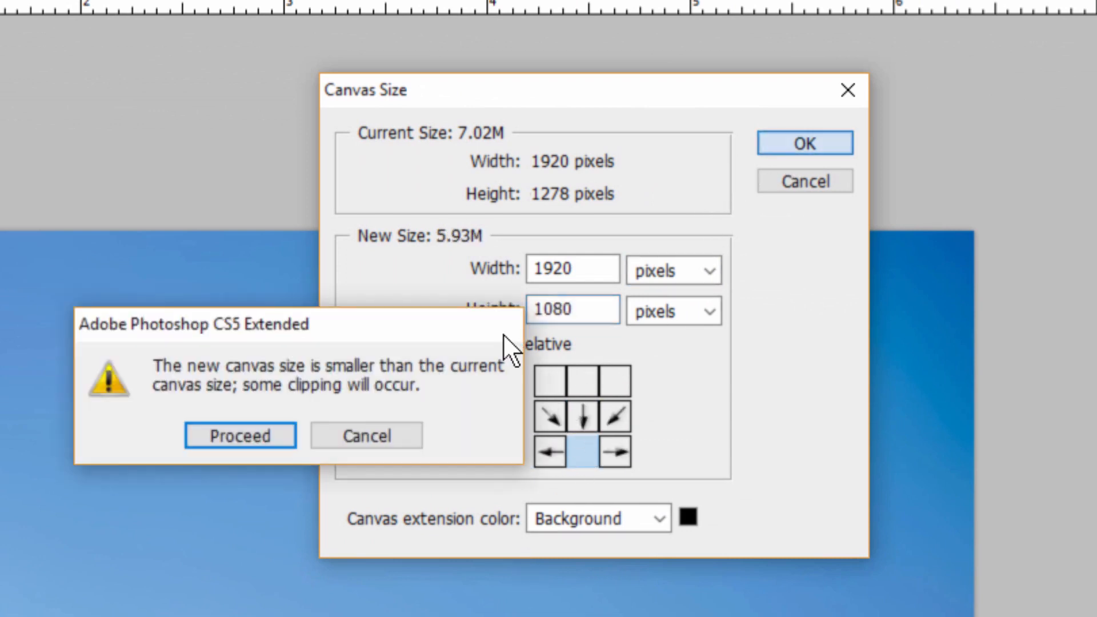
pyautogui.click(239, 435)
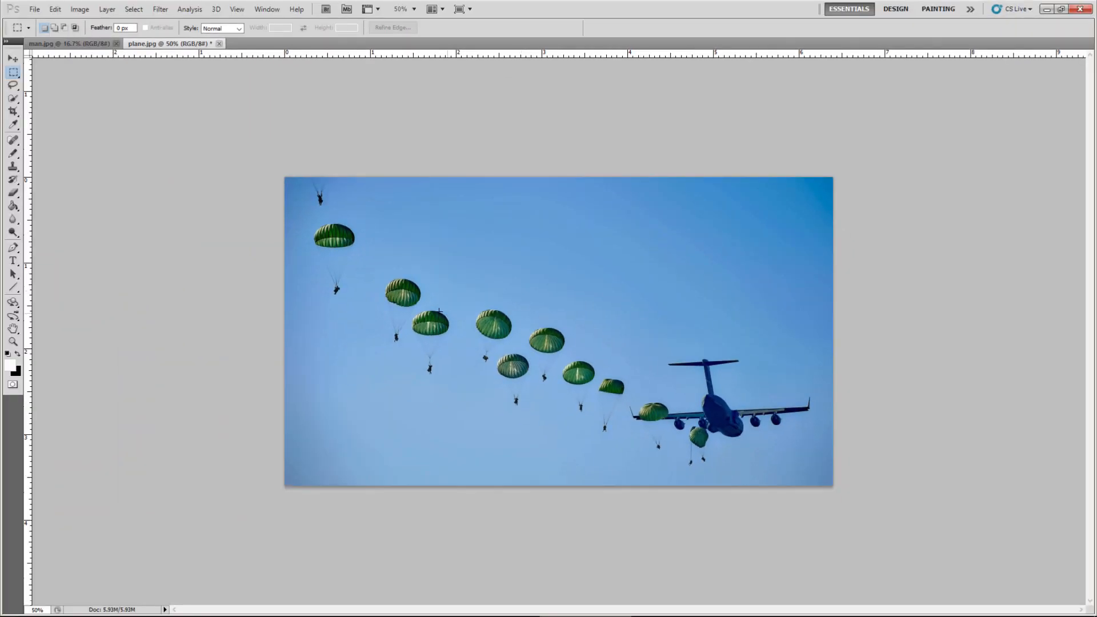
# Resize man.jpg to 1080 pixels high (720×1080) and fit it on screen.
pyautogui.click(67, 43)
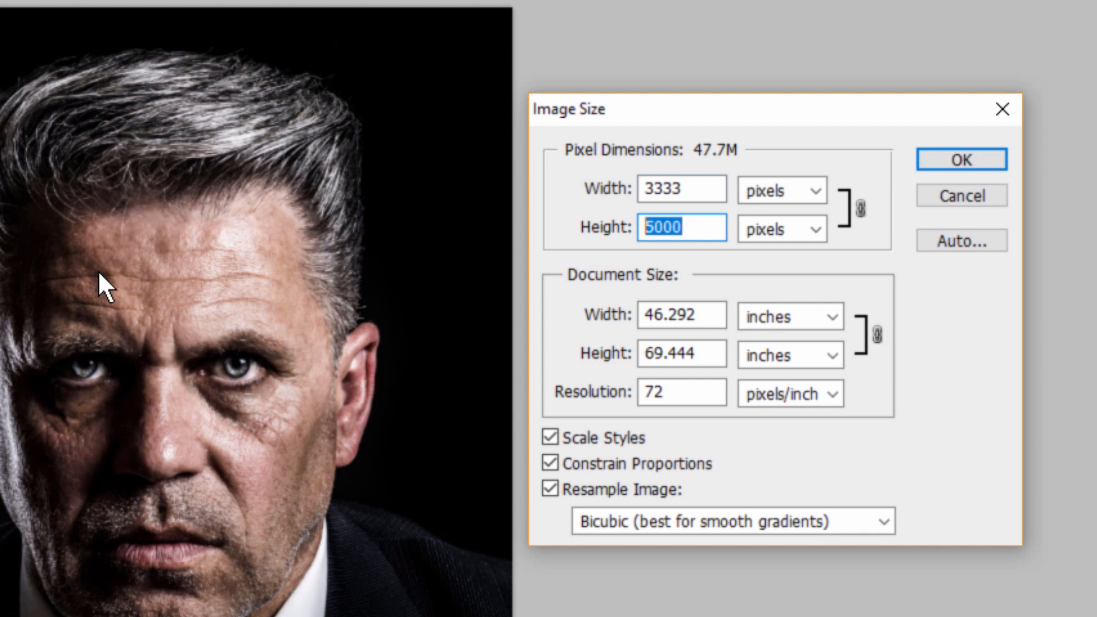
pyautogui.write('108')
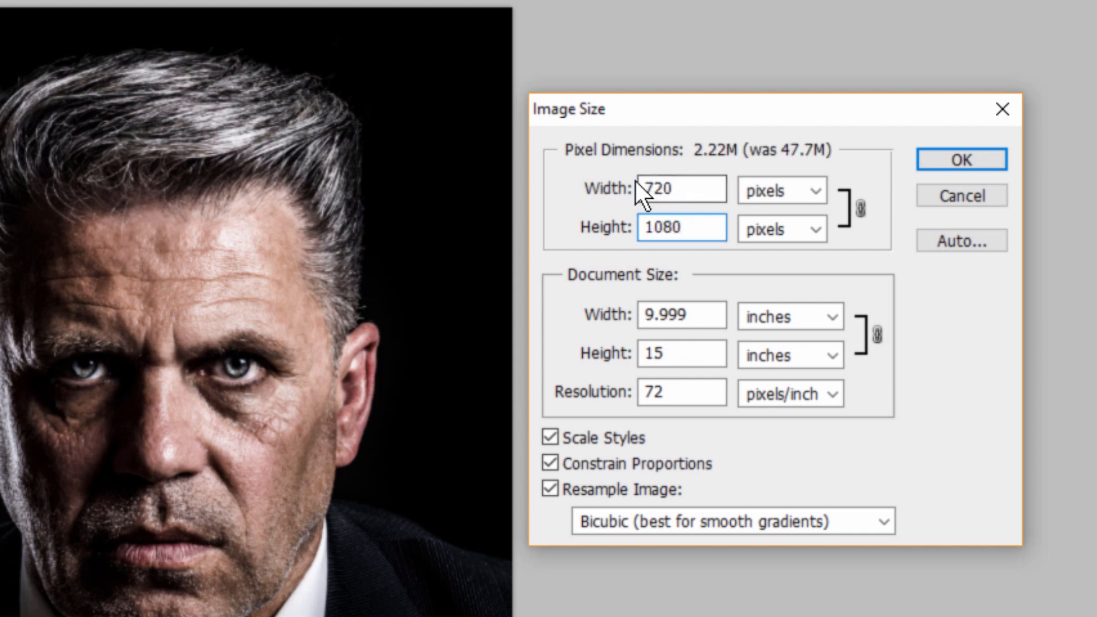
pyautogui.click(960, 159)
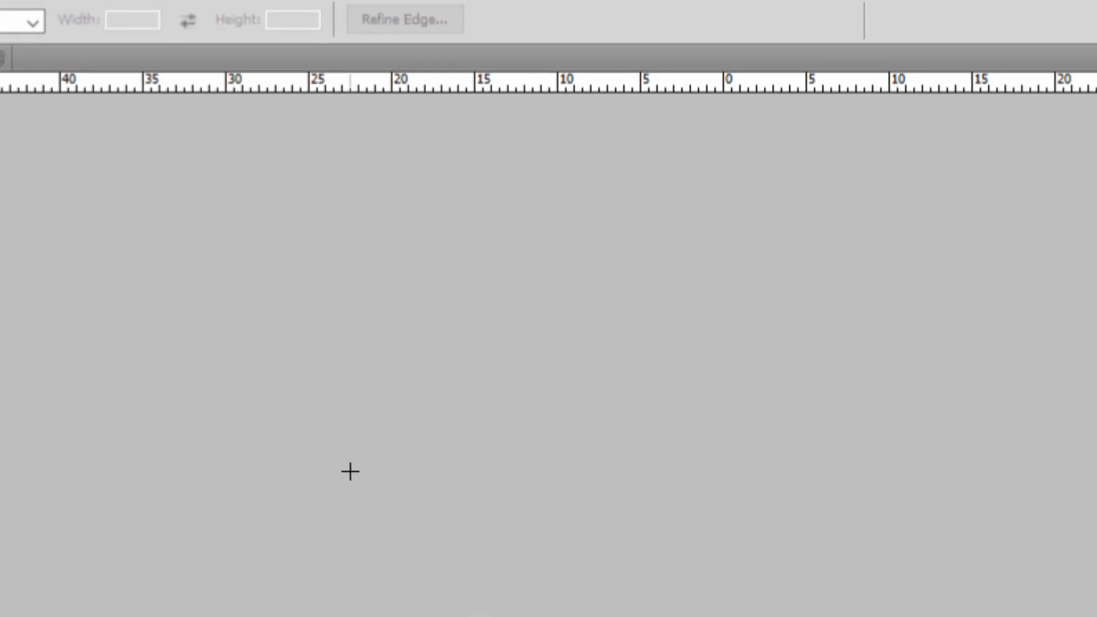
pyautogui.click(209, 21)
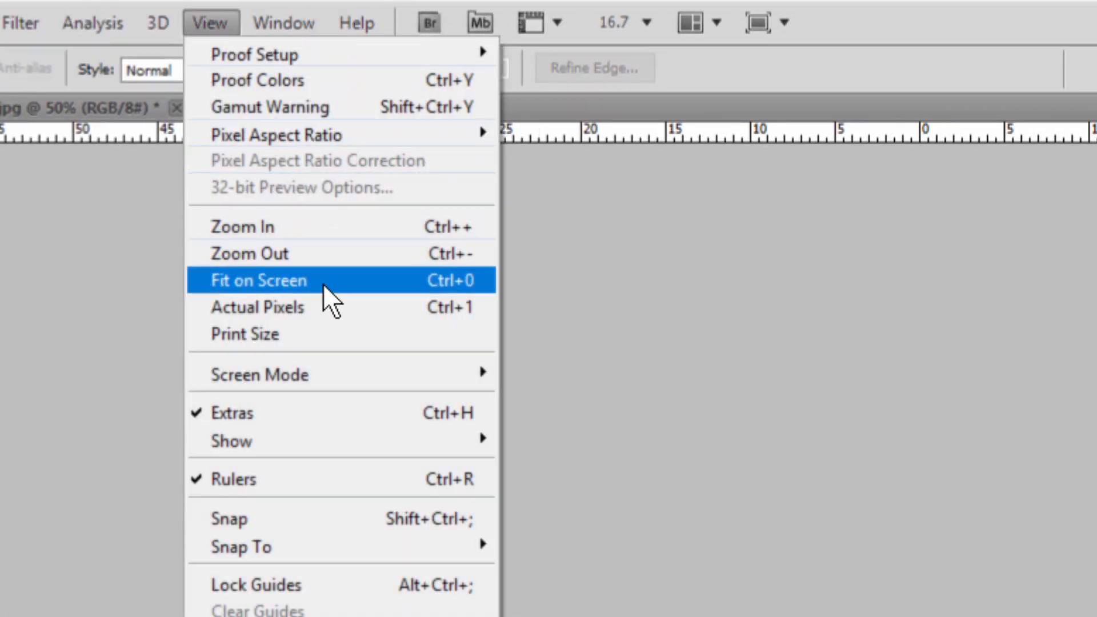
pyautogui.click(259, 280)
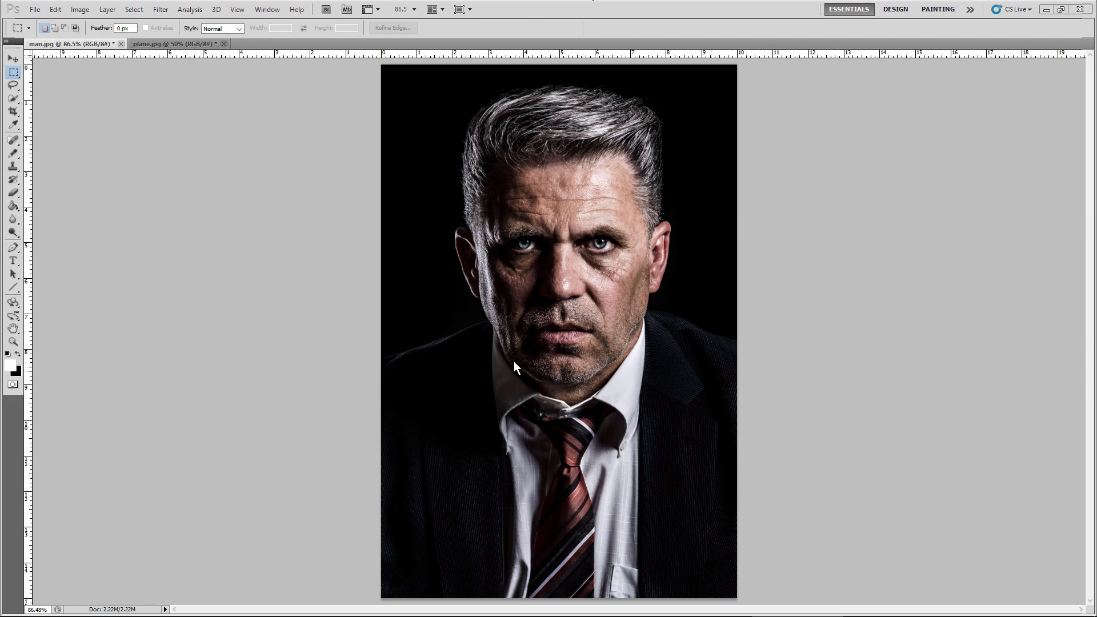
pyautogui.moveTo(517, 341)
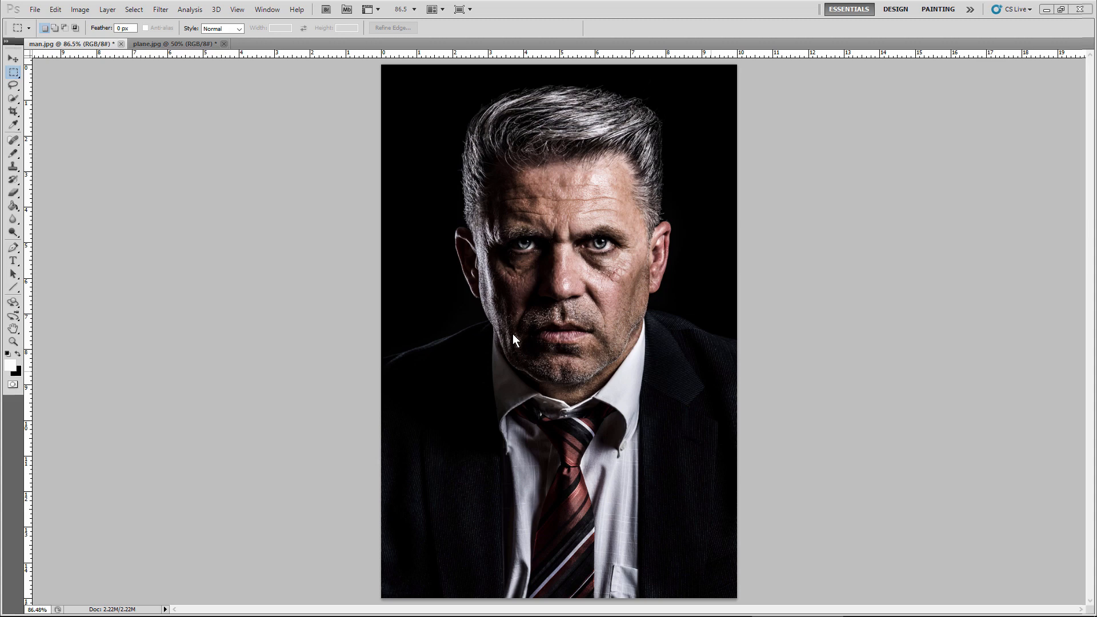
pyautogui.moveTo(480, 343)
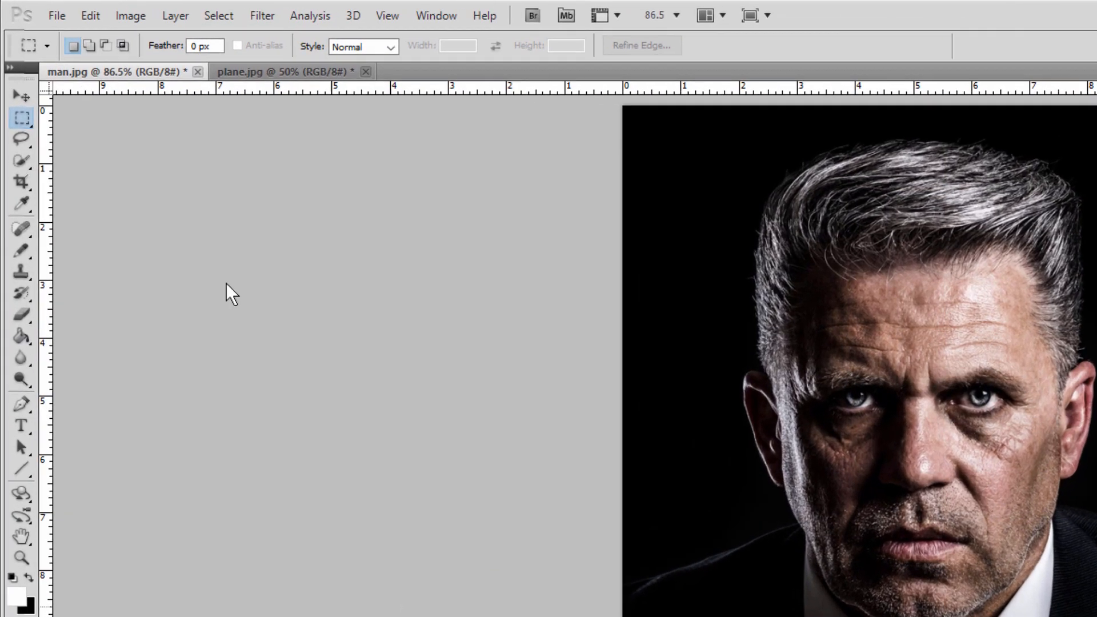
# Save the 720×1080 portrait for web as a quality-85 JPEG into the photos folder.
pyautogui.click(57, 15)
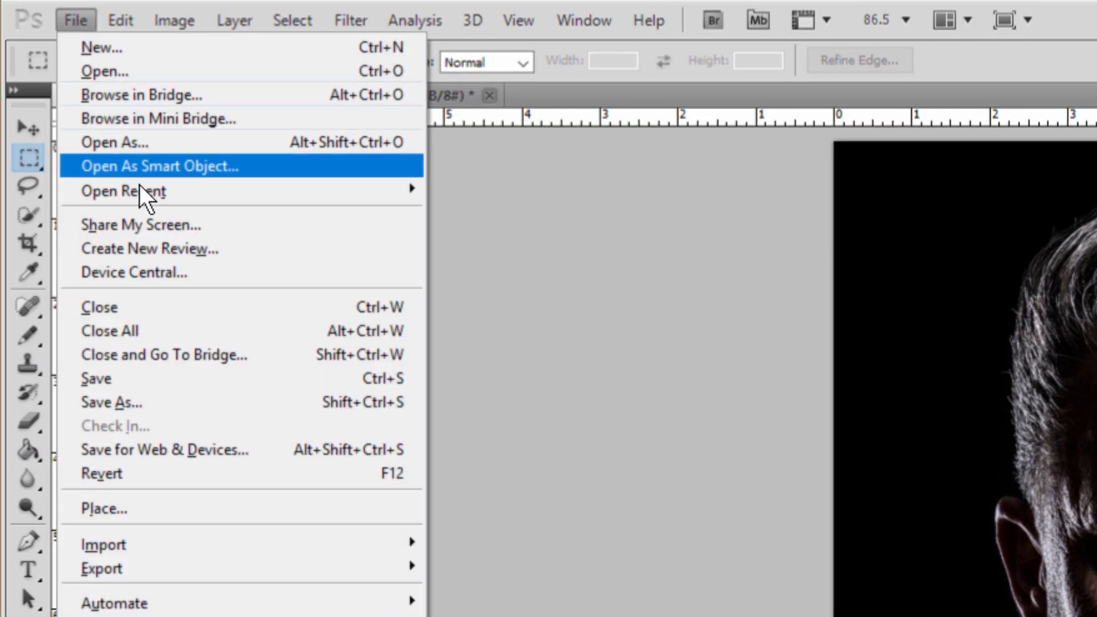
pyautogui.moveTo(242, 449)
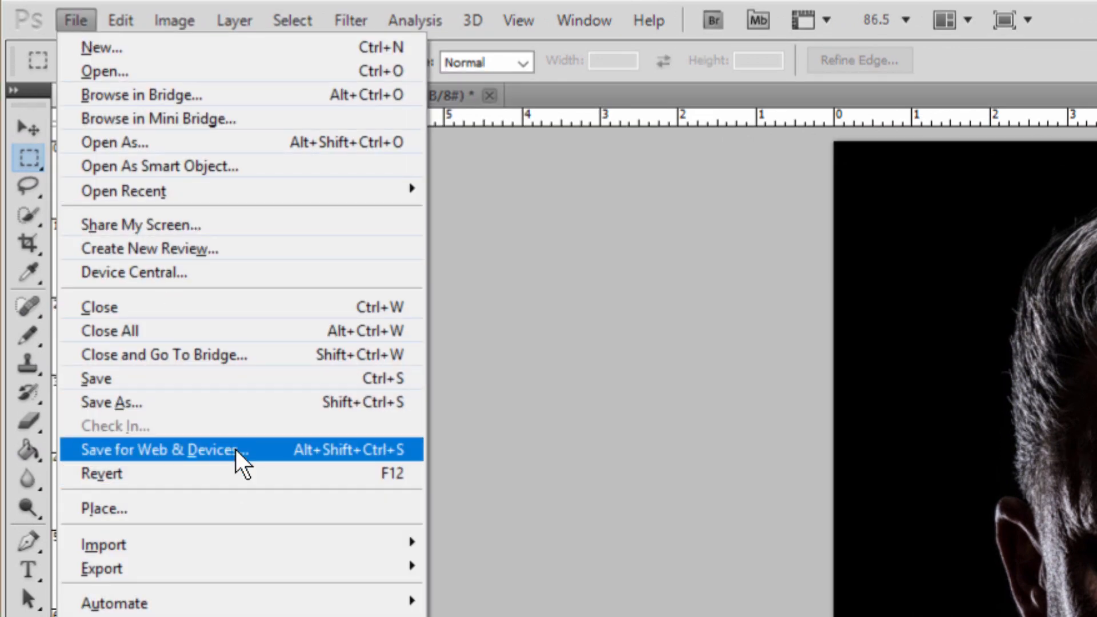
pyautogui.click(162, 449)
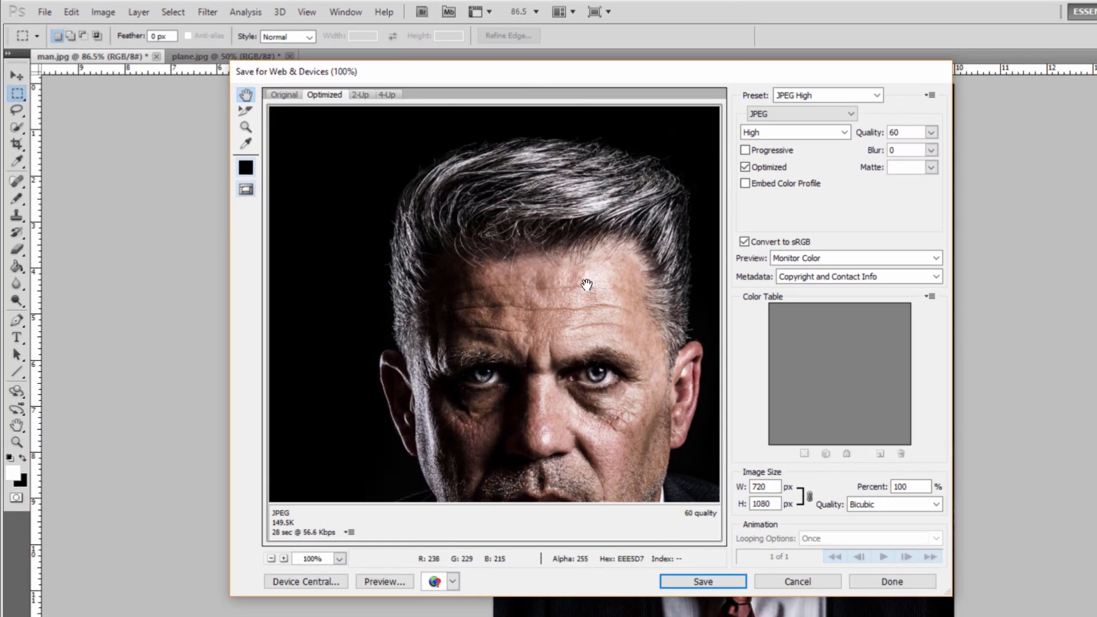
pyautogui.click(796, 113)
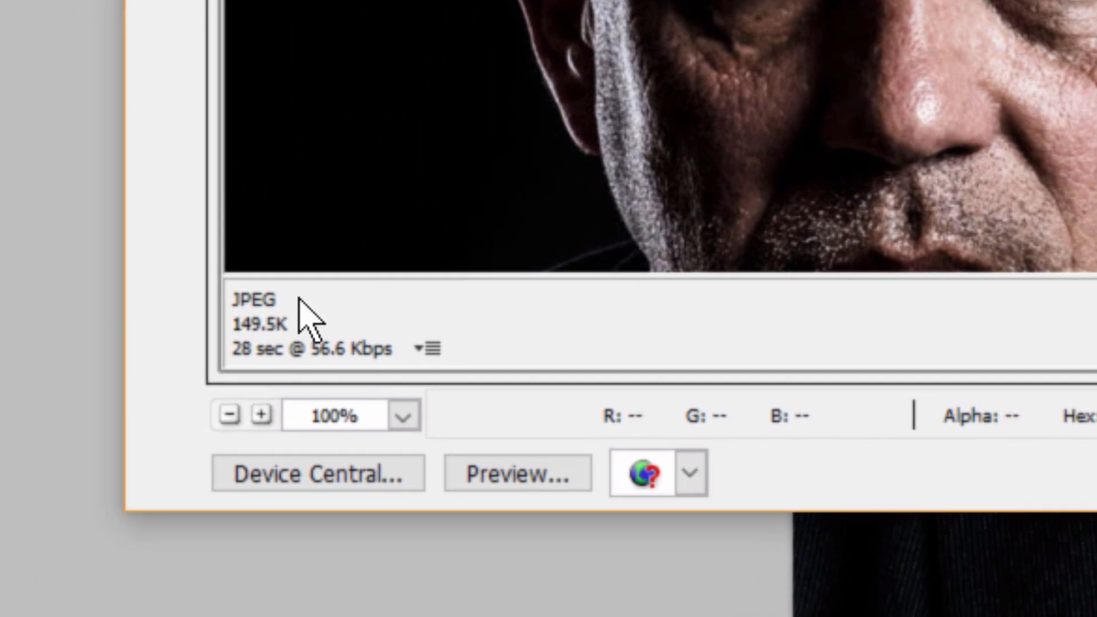
pyautogui.moveTo(245, 353)
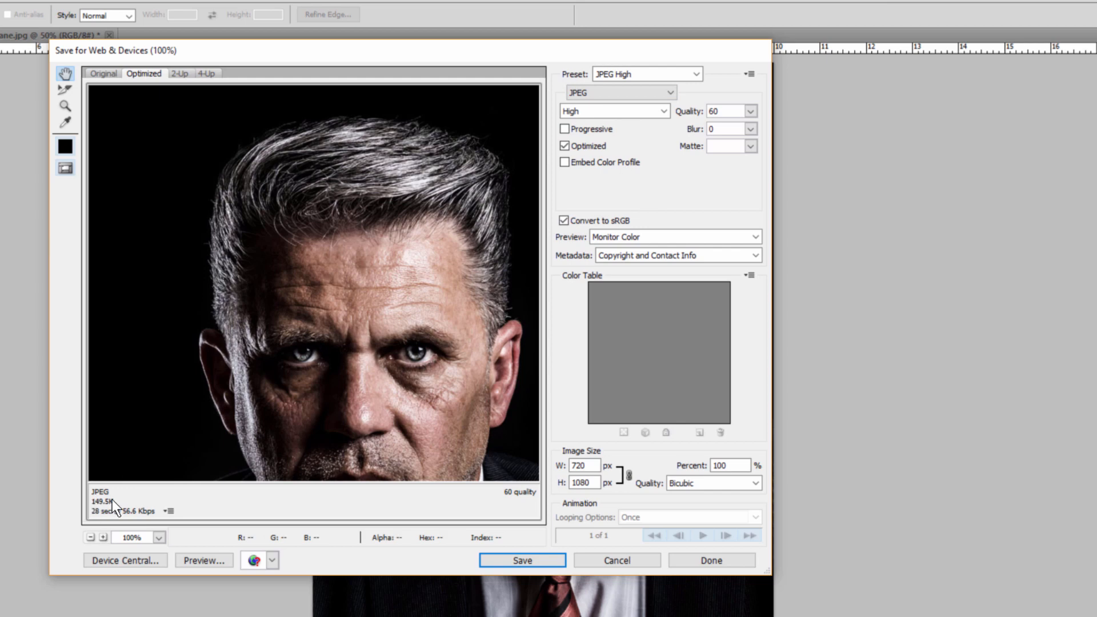
pyautogui.moveTo(123, 509)
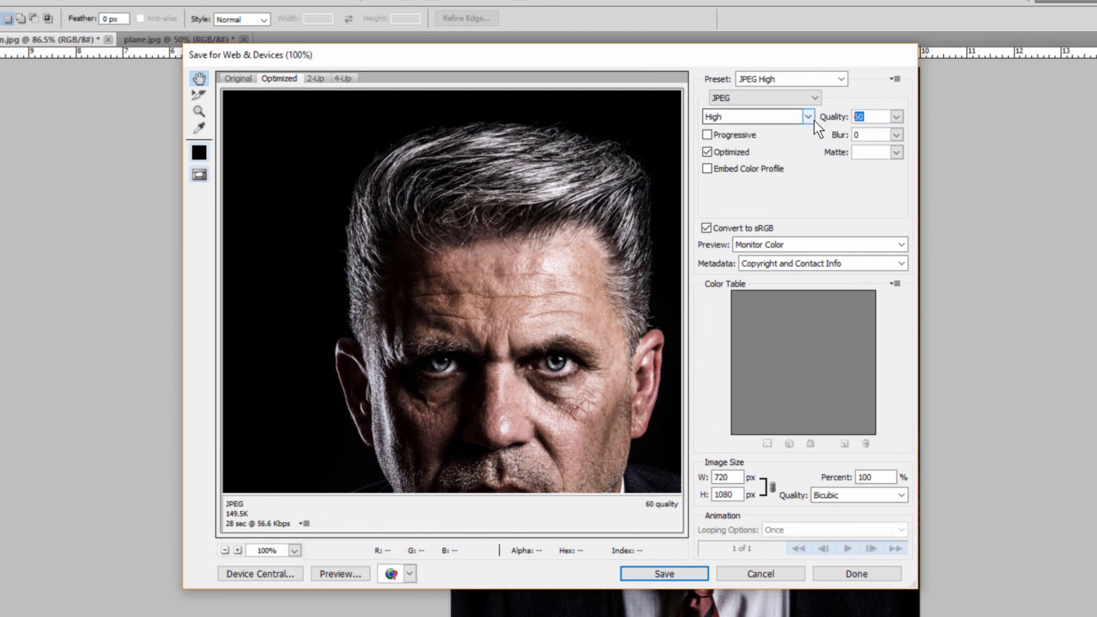
pyautogui.write('85')
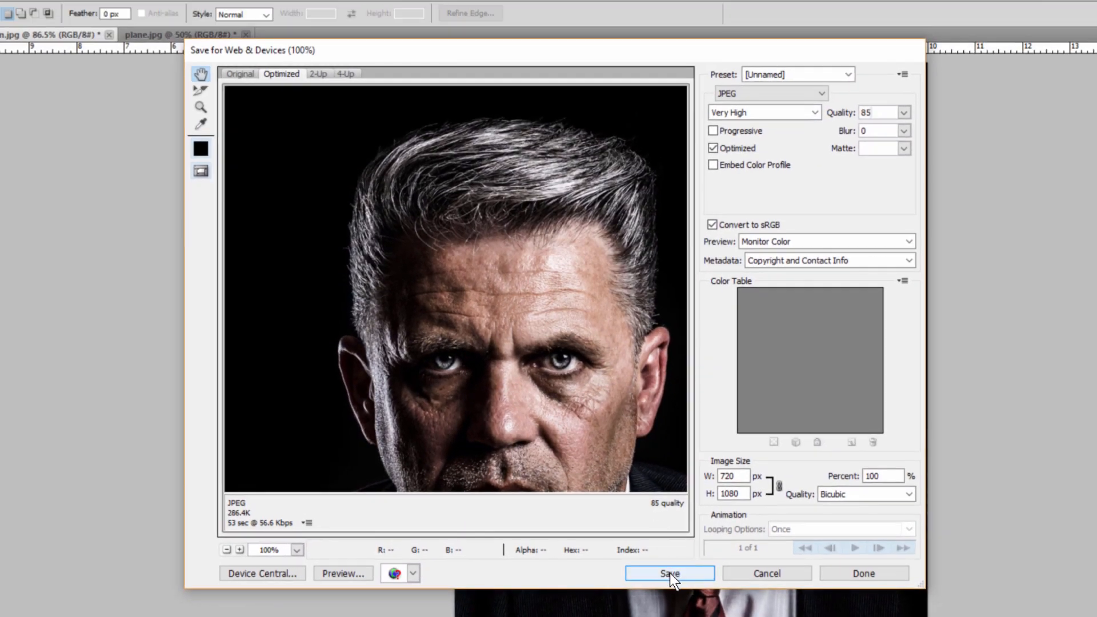
pyautogui.click(669, 574)
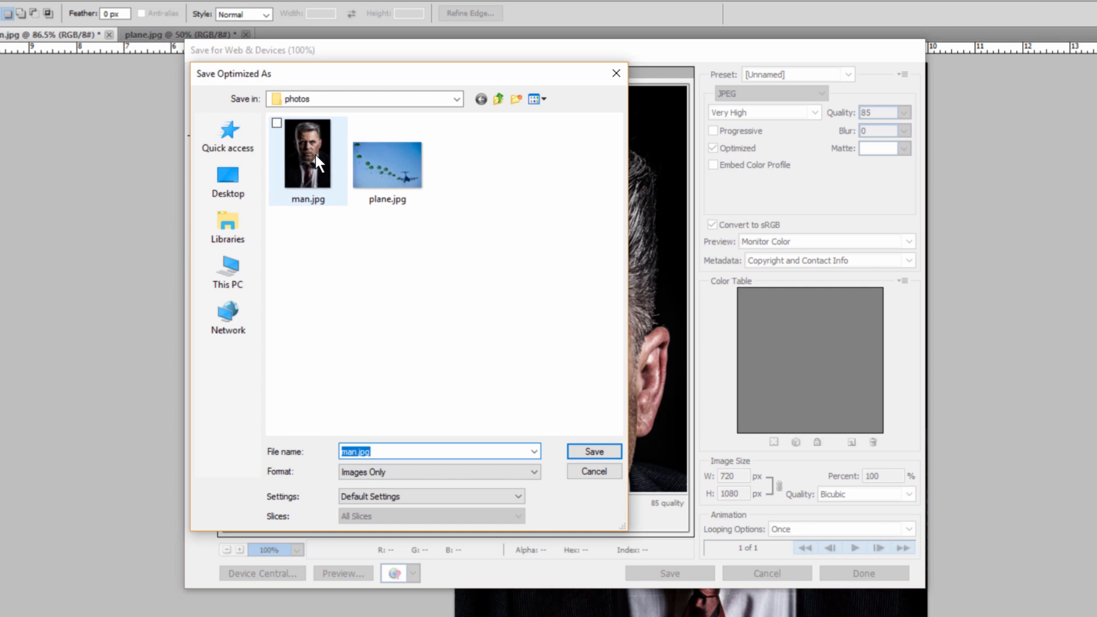
pyautogui.click(308, 153)
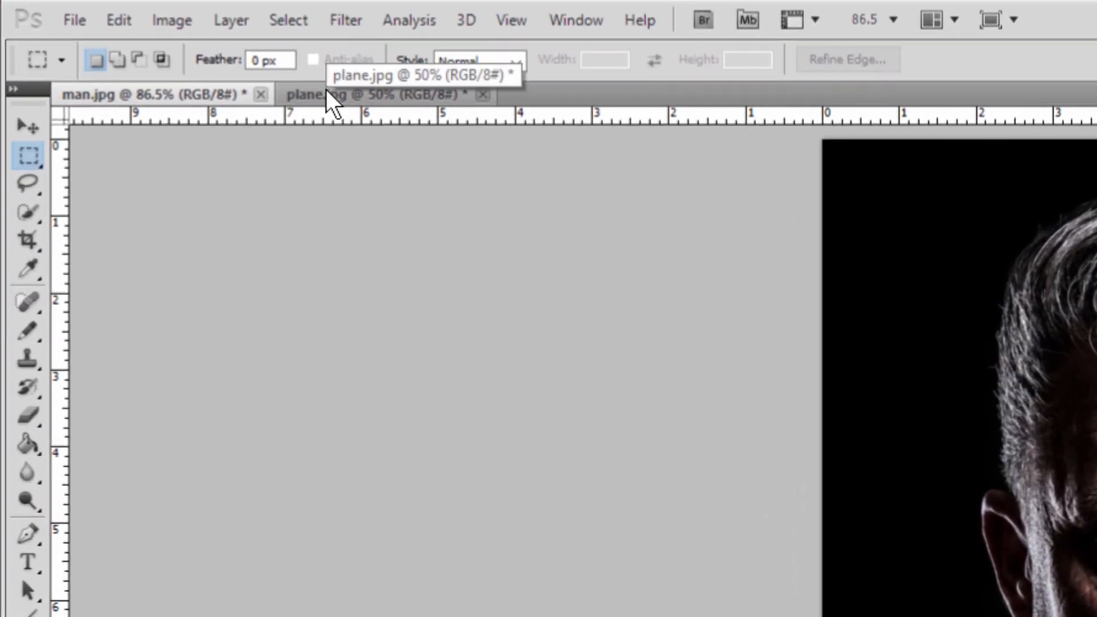
# Switch to plane.jpg and export it with Save for Web into the photos folder.
pyautogui.click(73, 19)
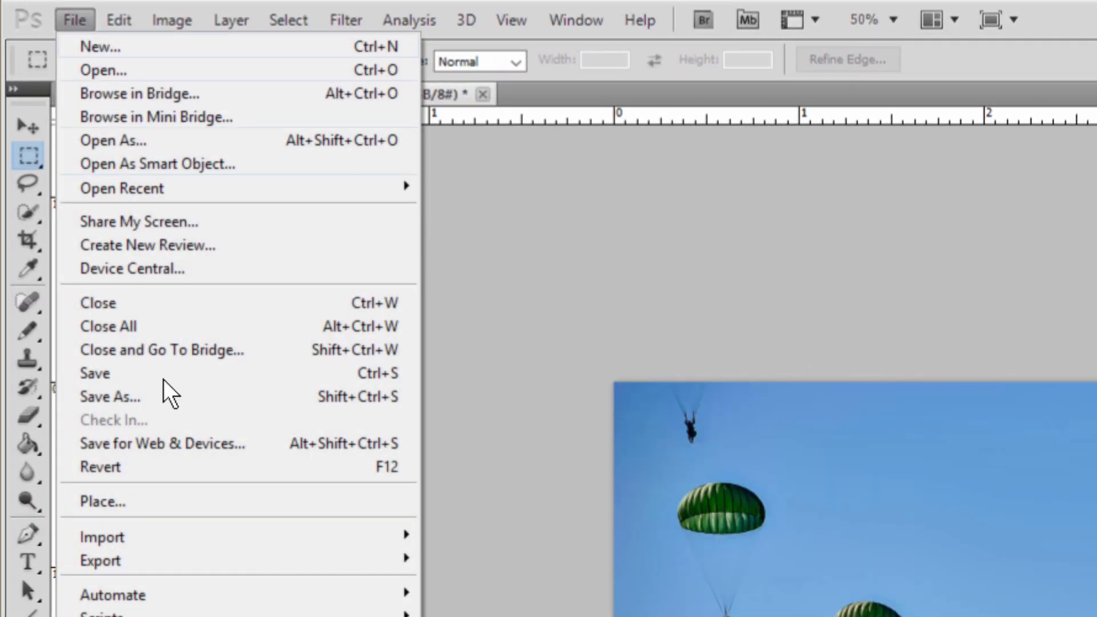
pyautogui.click(162, 443)
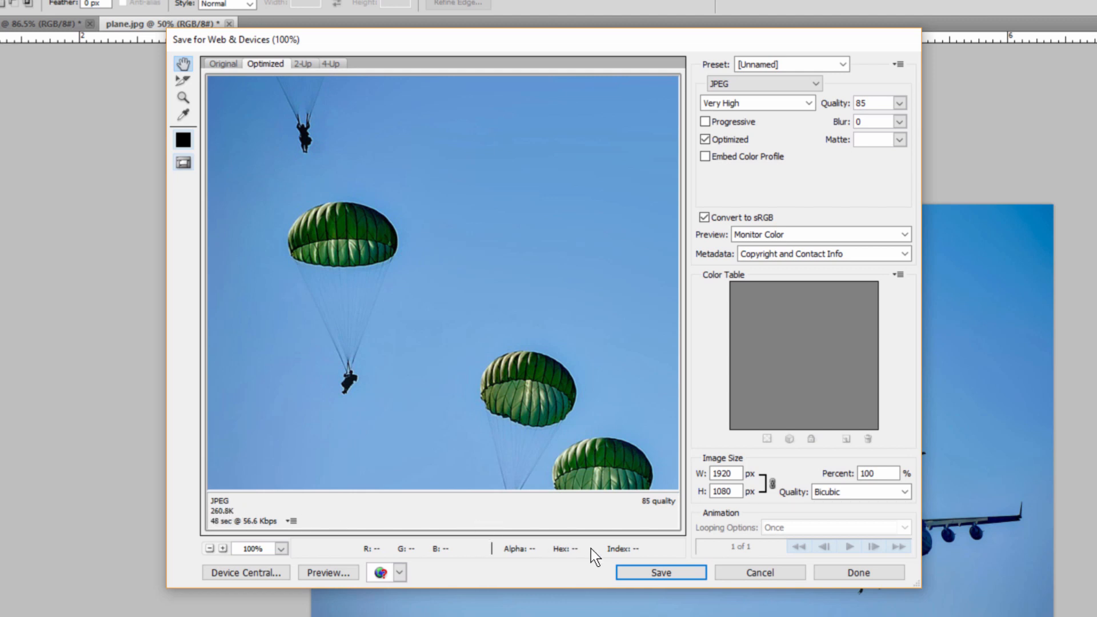
pyautogui.click(658, 573)
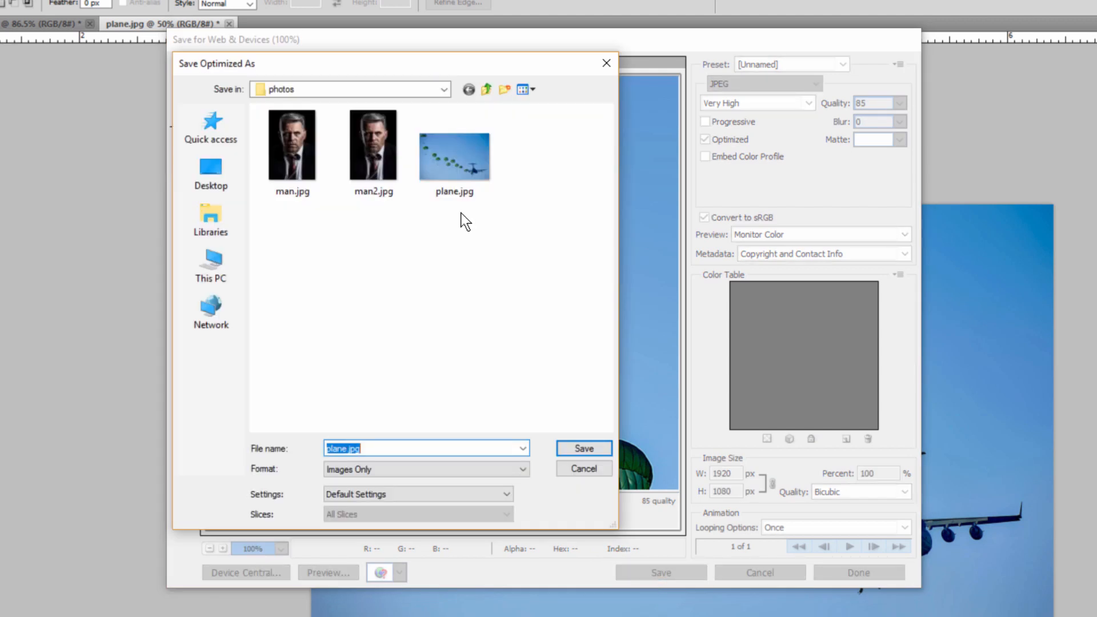
pyautogui.click(455, 145)
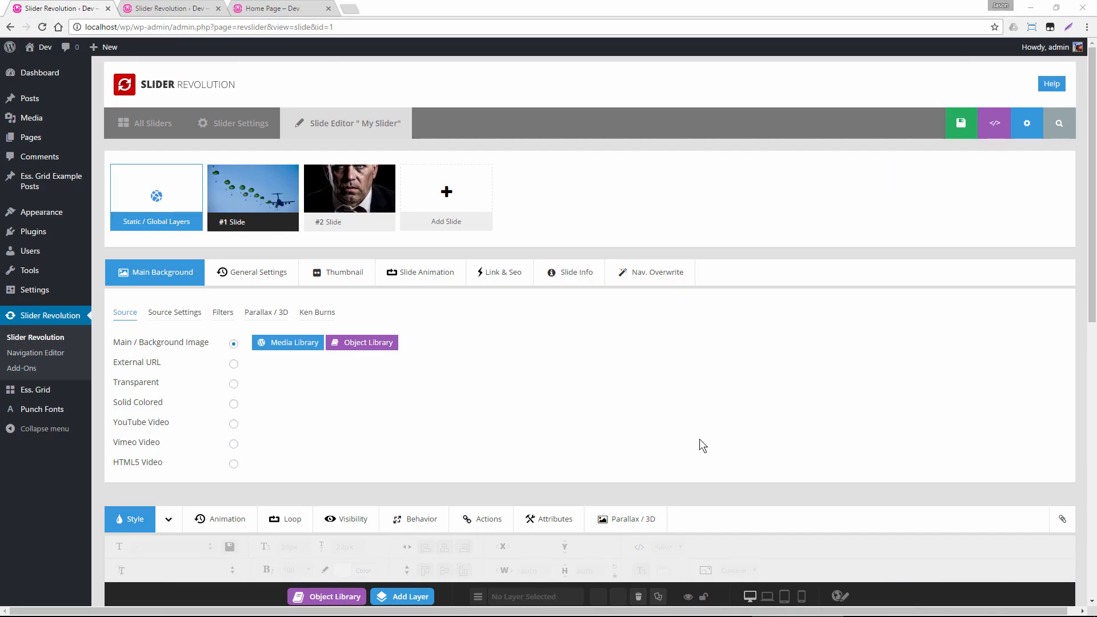
pyautogui.moveTo(343, 447)
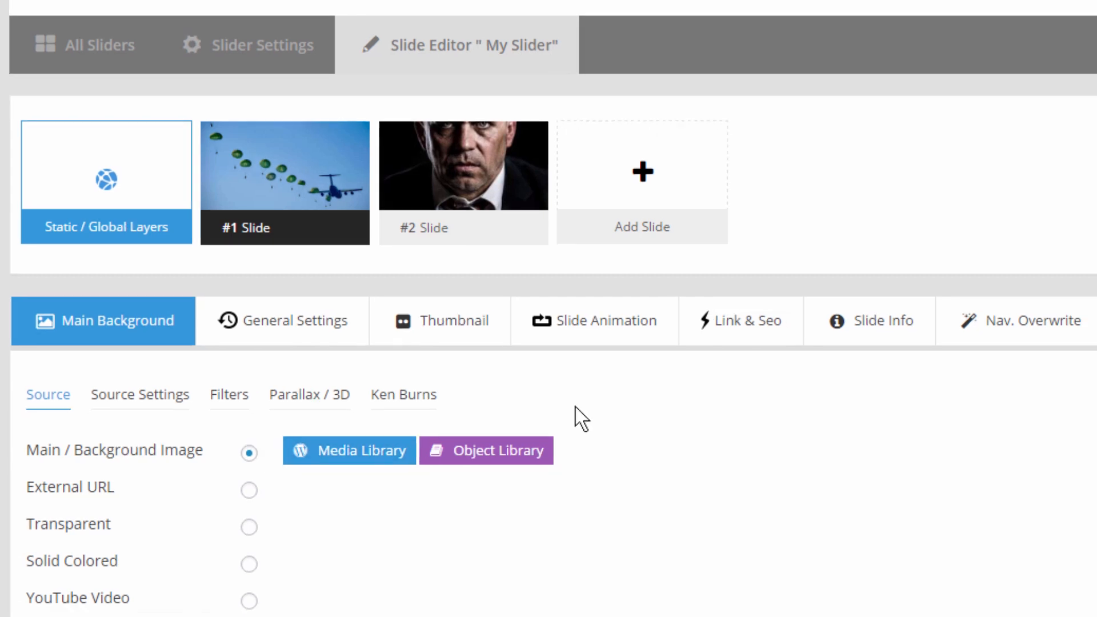
pyautogui.click(281, 8)
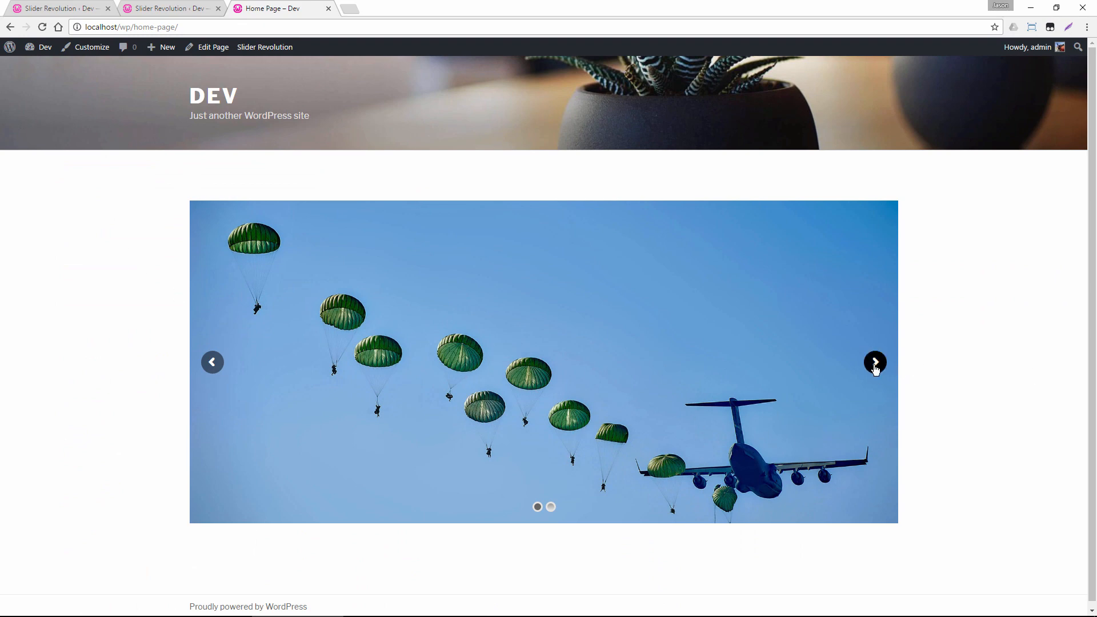
# Advance the home page slider to slide 2, the close-up portrait.
pyautogui.click(875, 361)
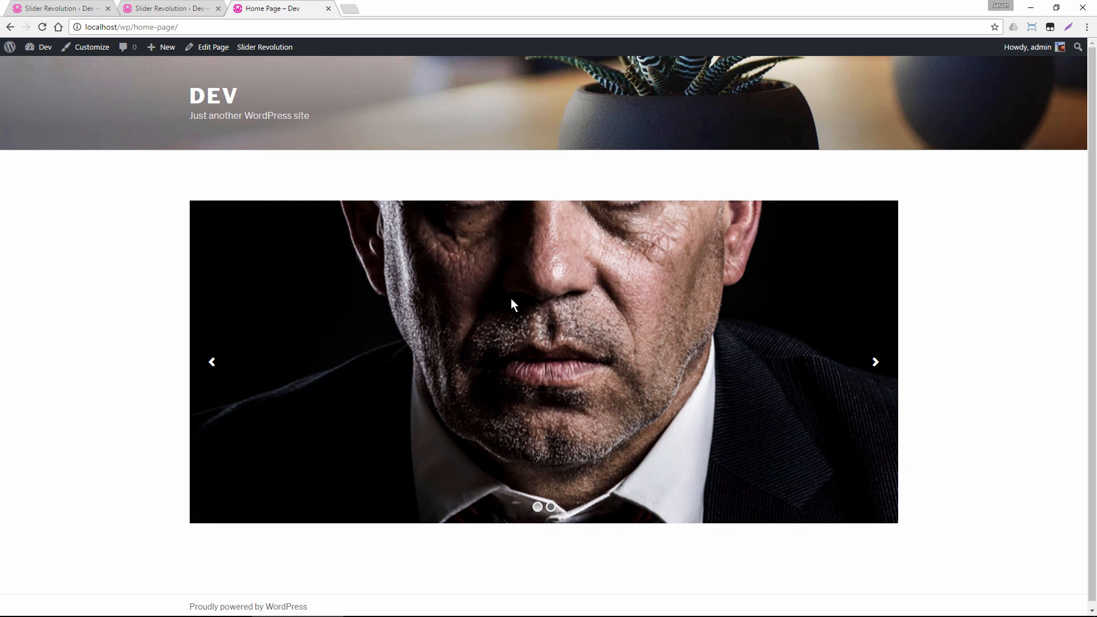
pyautogui.moveTo(551, 350)
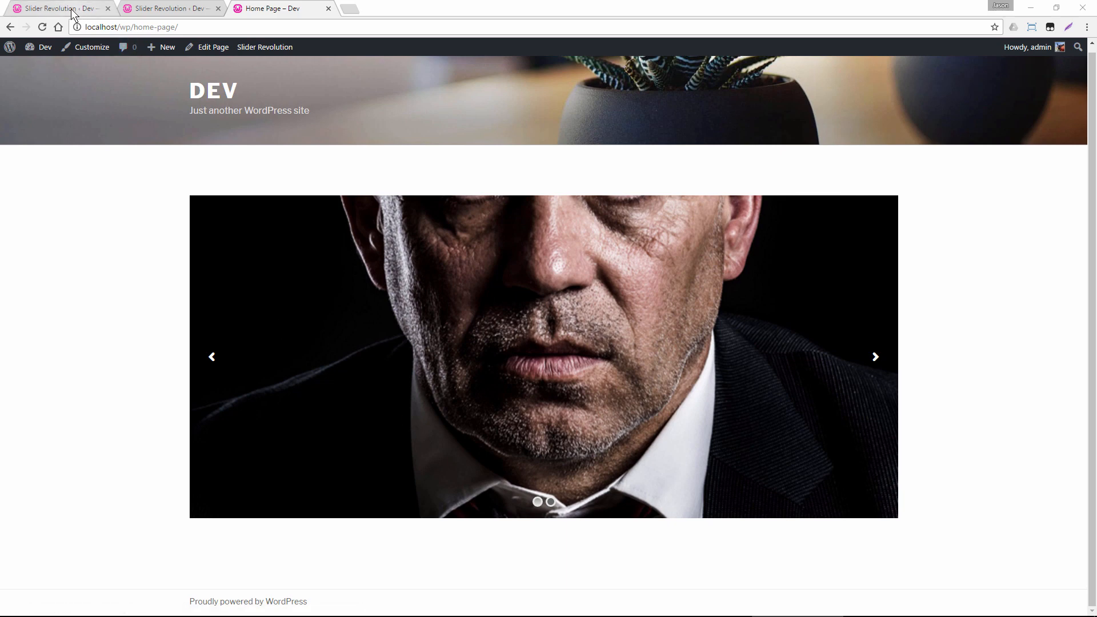
# Change the #2 slide's Background Fit from cover to contain.
pyautogui.click(60, 9)
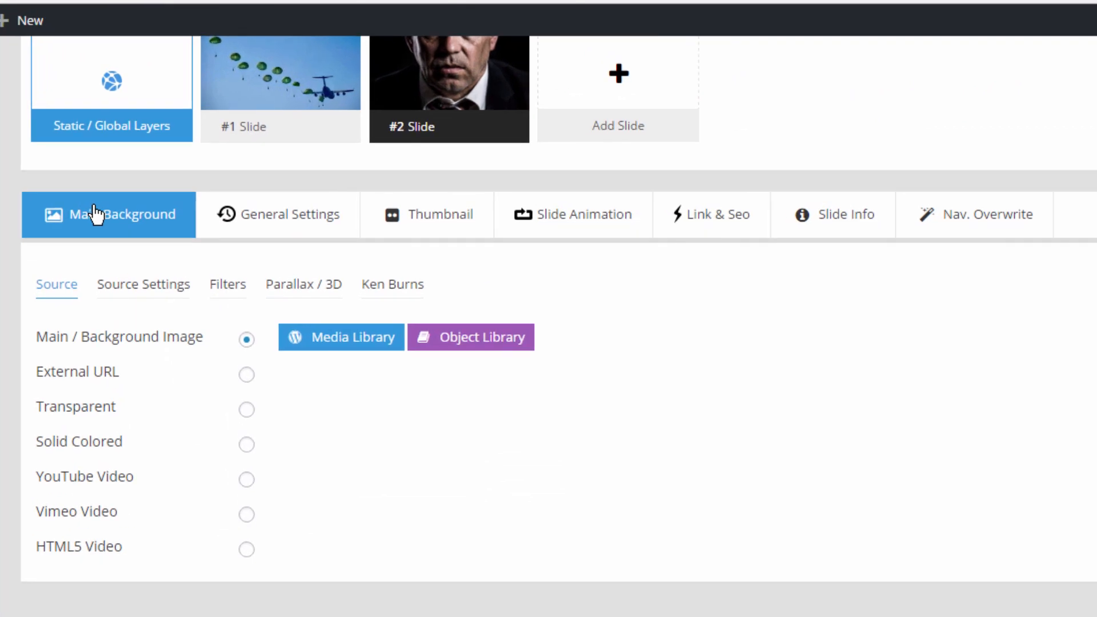
pyautogui.click(142, 284)
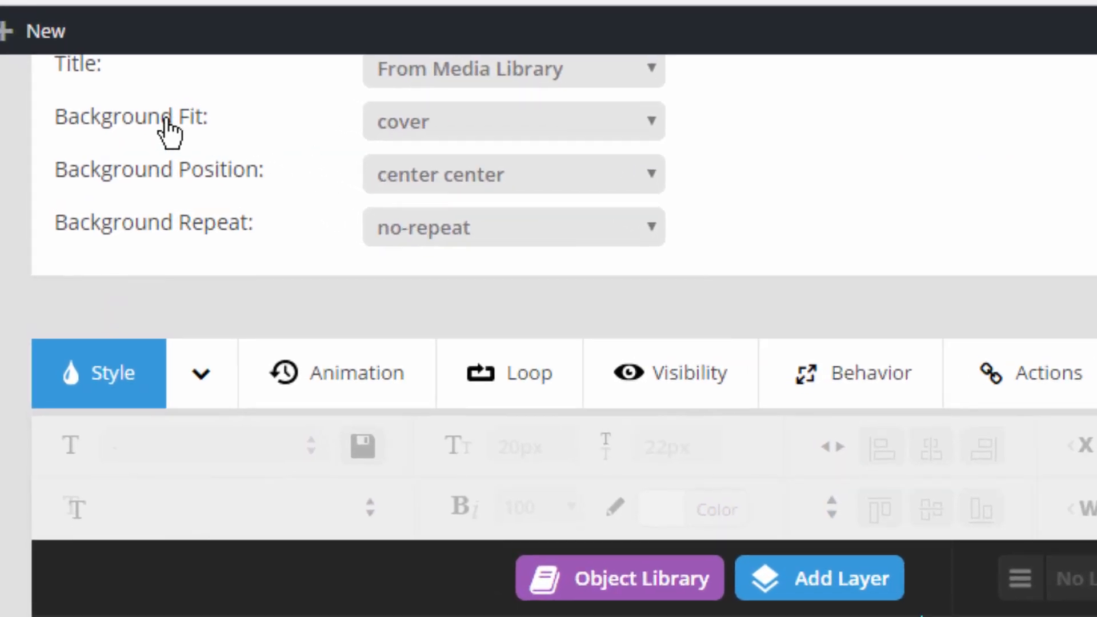
pyautogui.moveTo(458, 140)
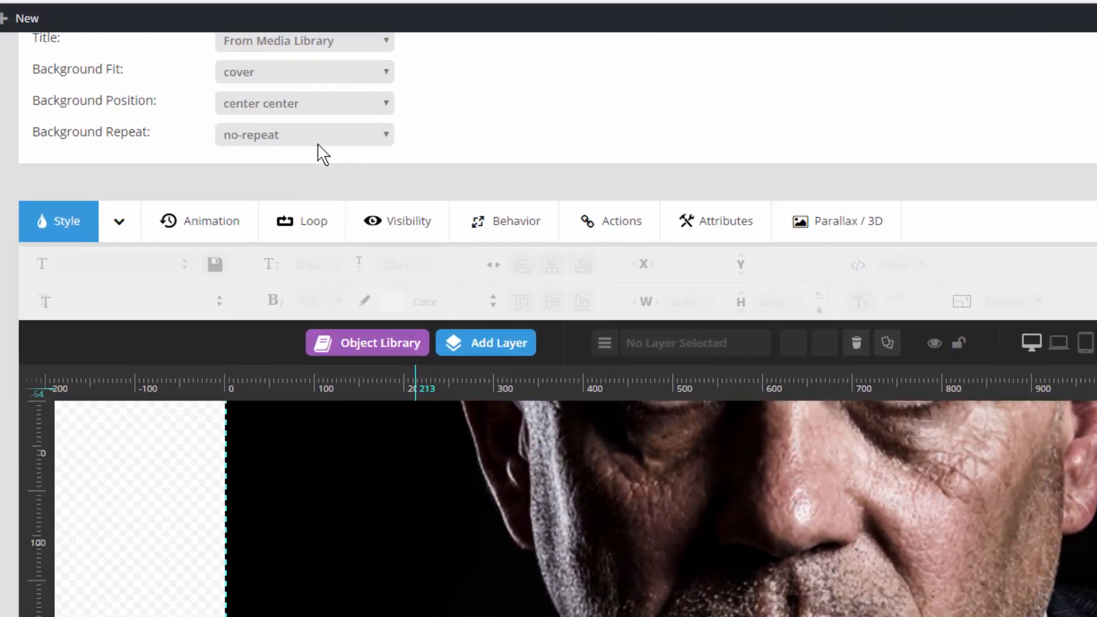
pyautogui.click(304, 71)
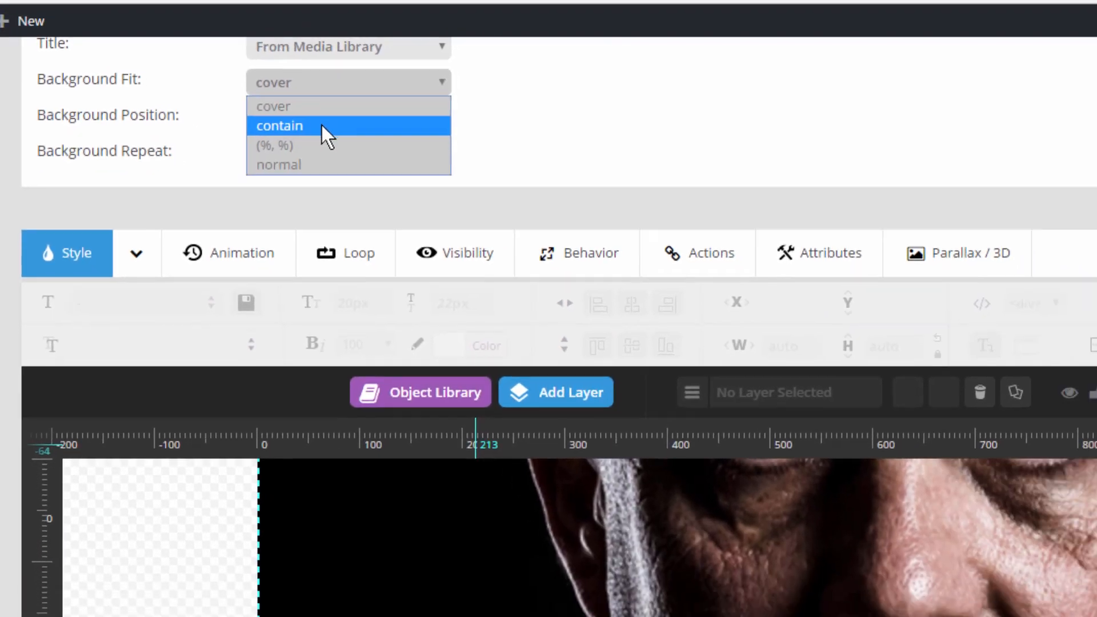
pyautogui.click(278, 126)
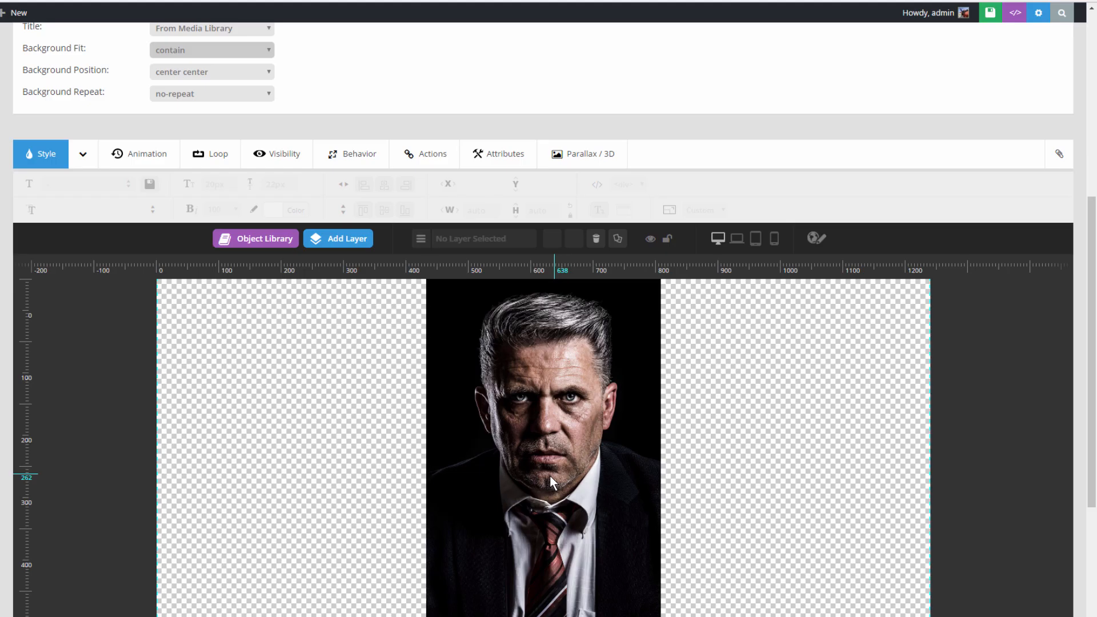
# View the reloaded Home Page tab showing the full-width parachute slide.
pyautogui.click(268, 8)
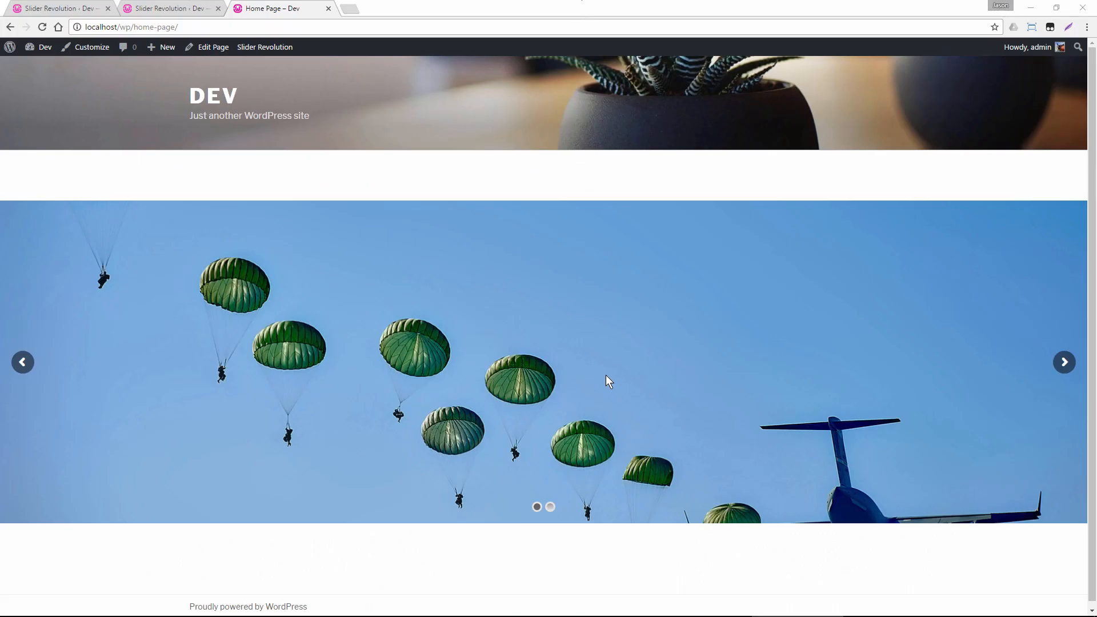
pyautogui.moveTo(367, 427)
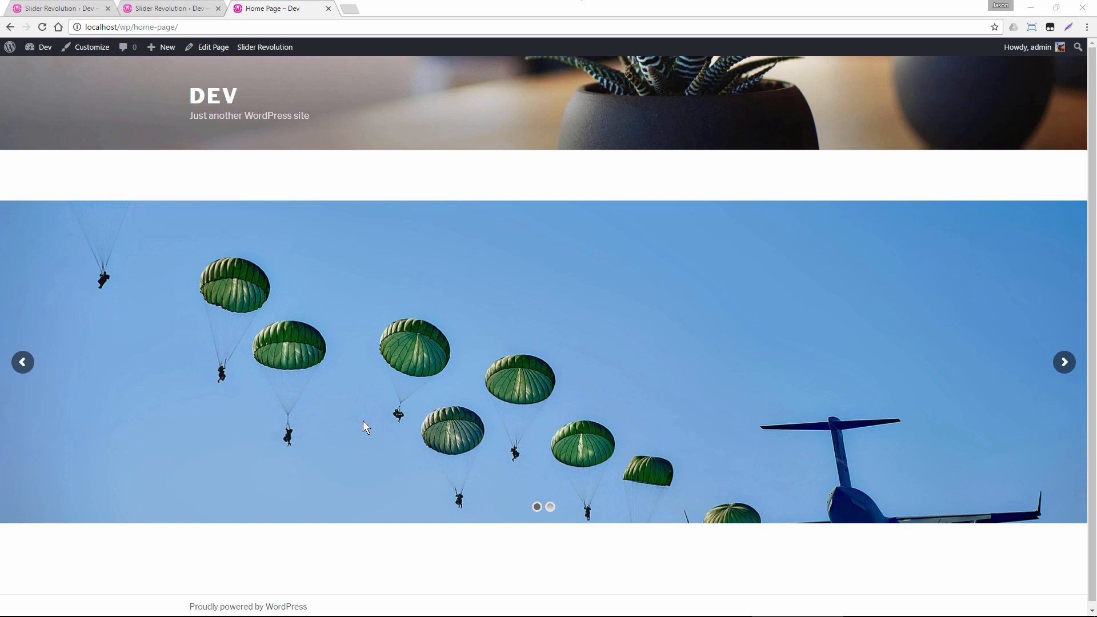
pyautogui.moveTo(935, 433)
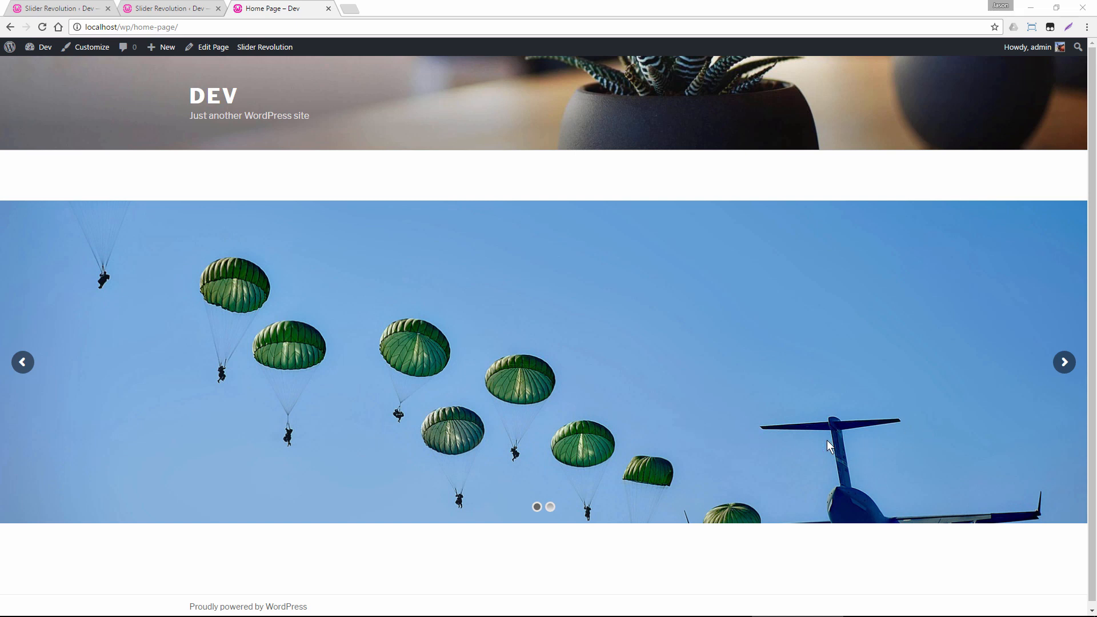
pyautogui.moveTo(911, 472)
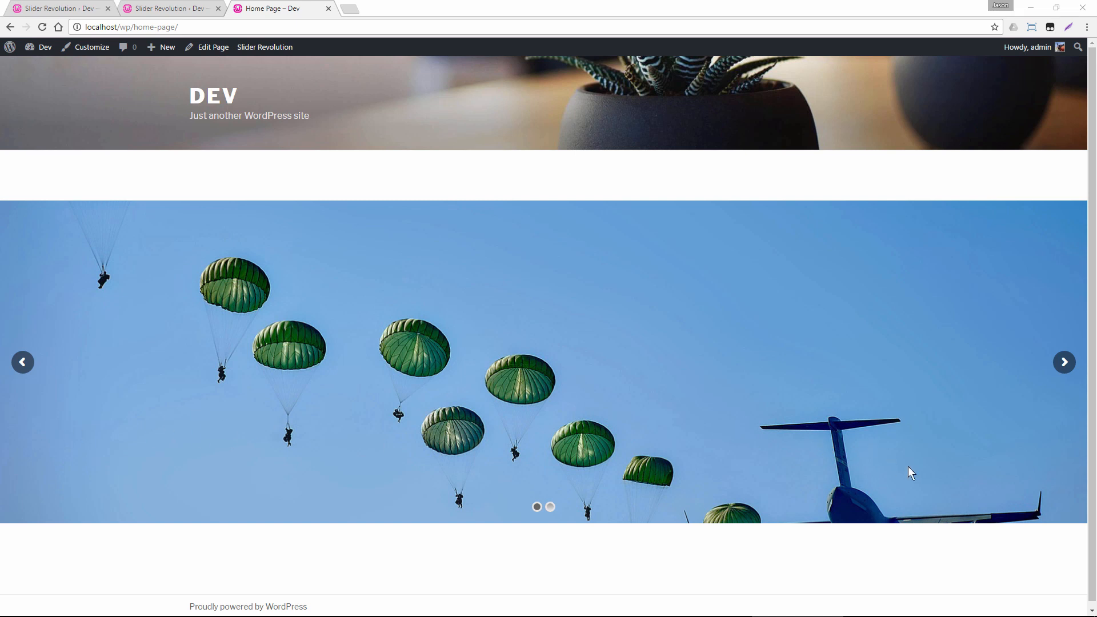
pyautogui.moveTo(809, 477)
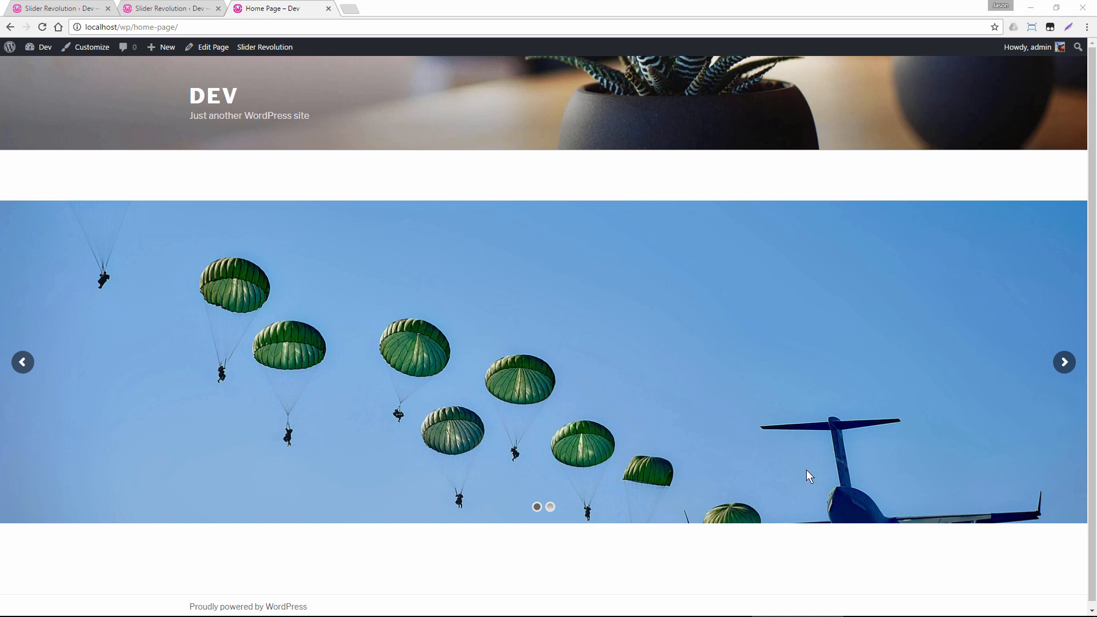
pyautogui.moveTo(844, 479)
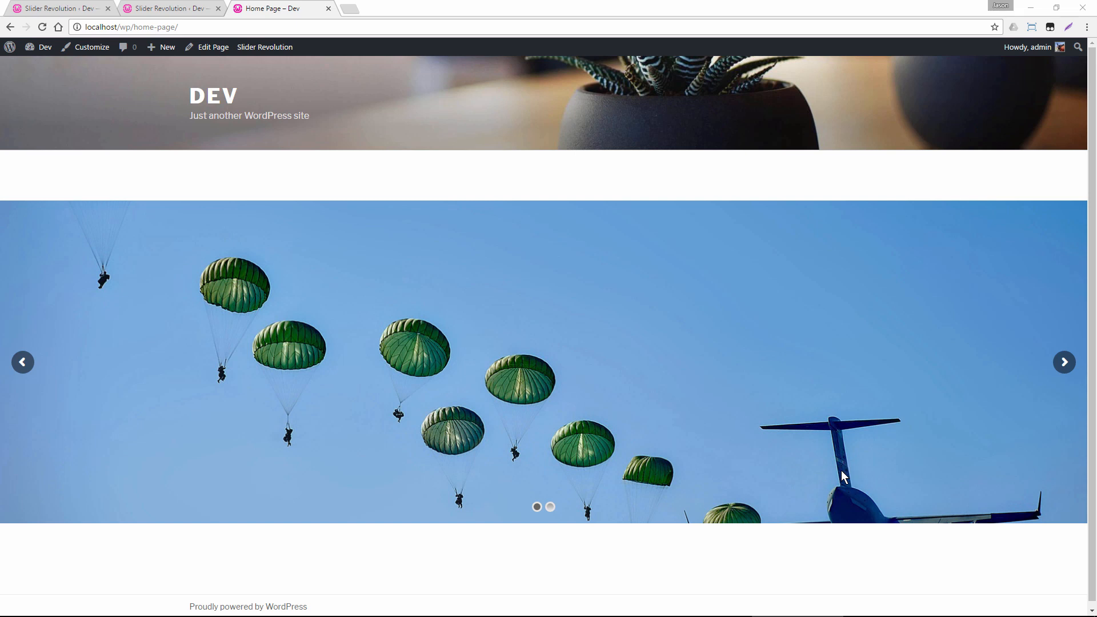
pyautogui.moveTo(840, 499)
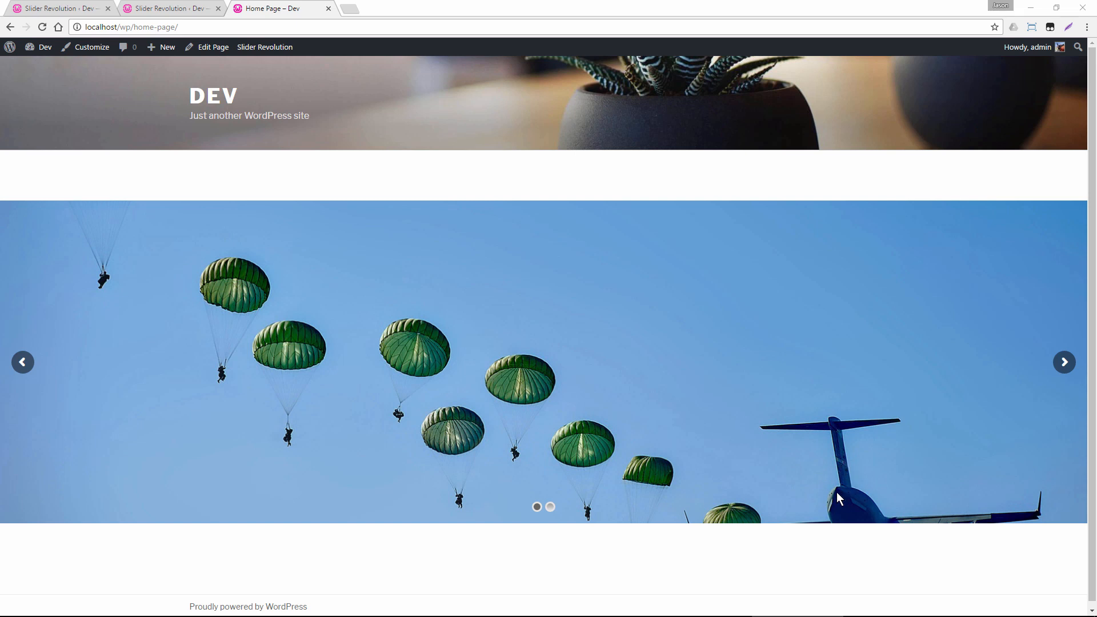
pyautogui.moveTo(754, 369)
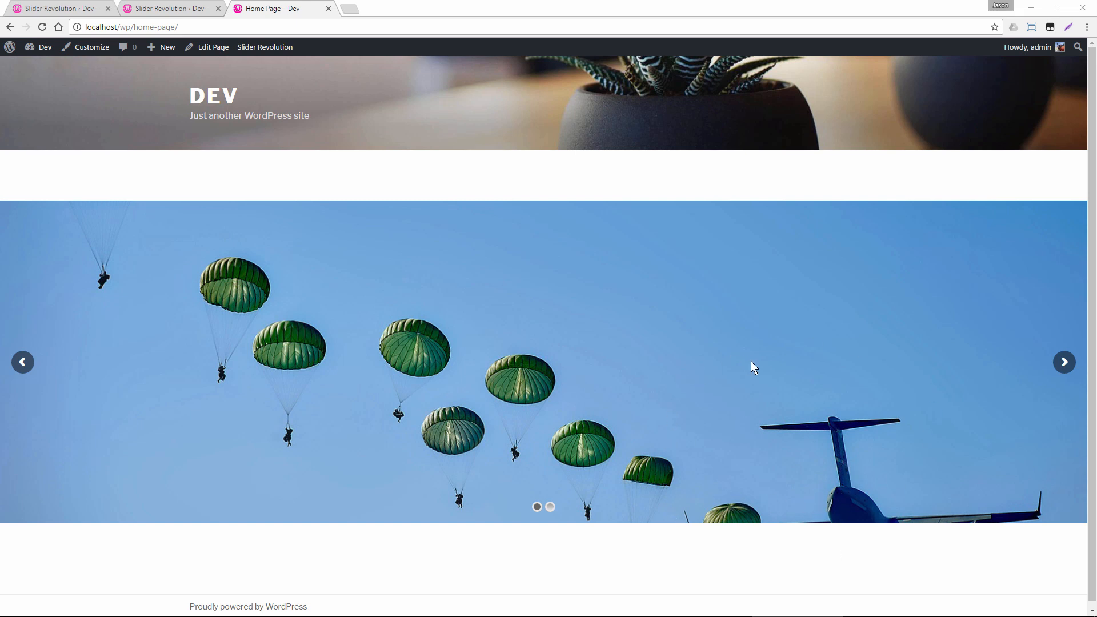
pyautogui.moveTo(648, 410)
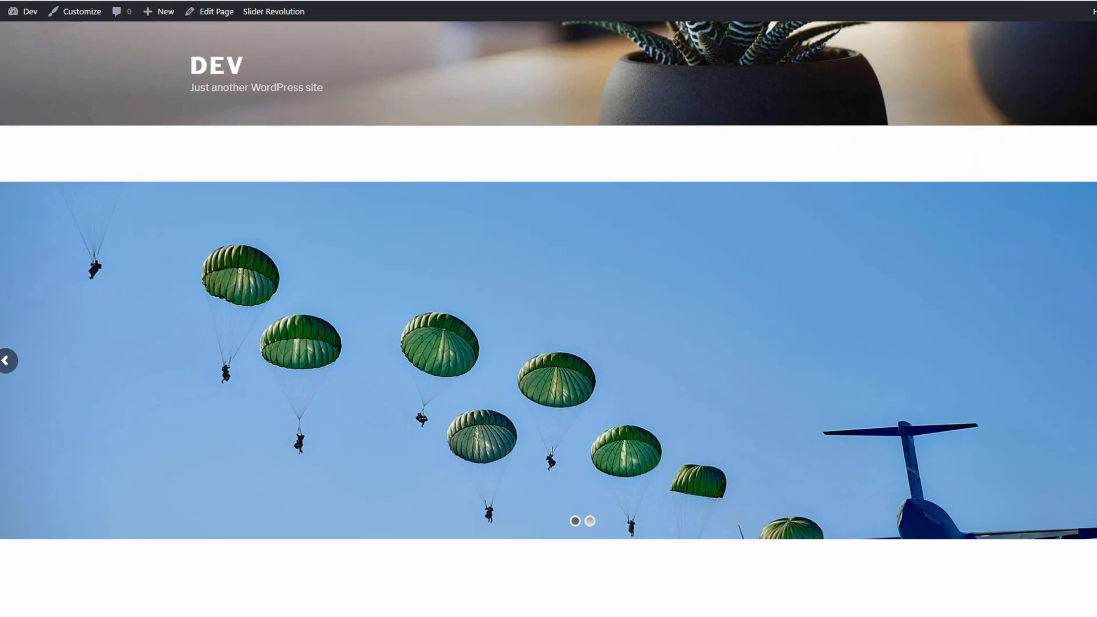
# Set the parachute slide's Background Position to right bottom and save the slide.
pyautogui.click(273, 12)
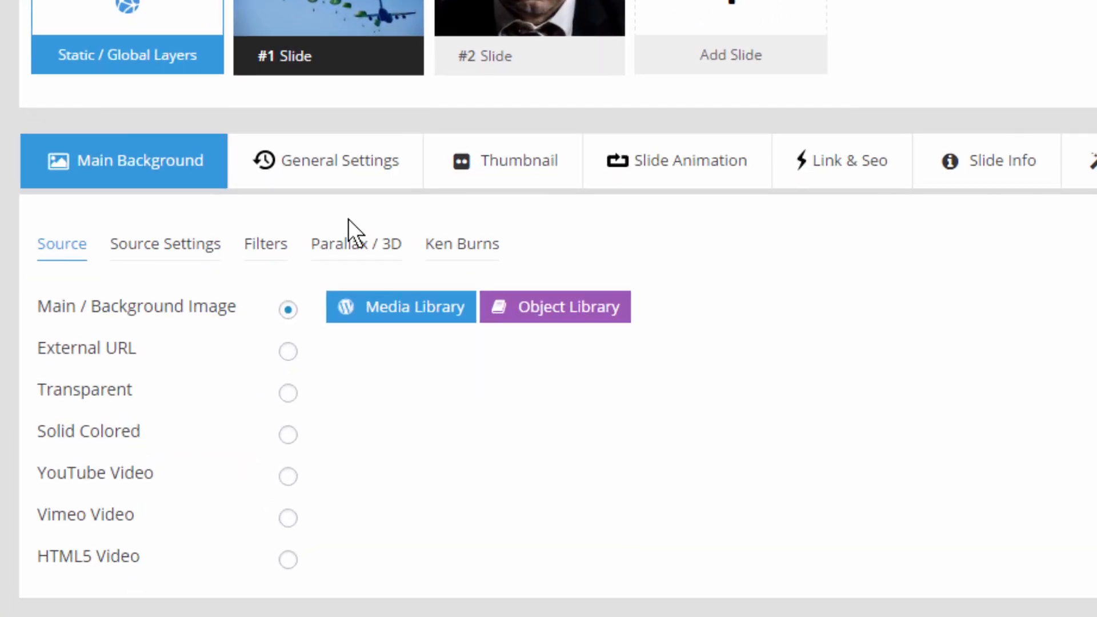
pyautogui.click(166, 243)
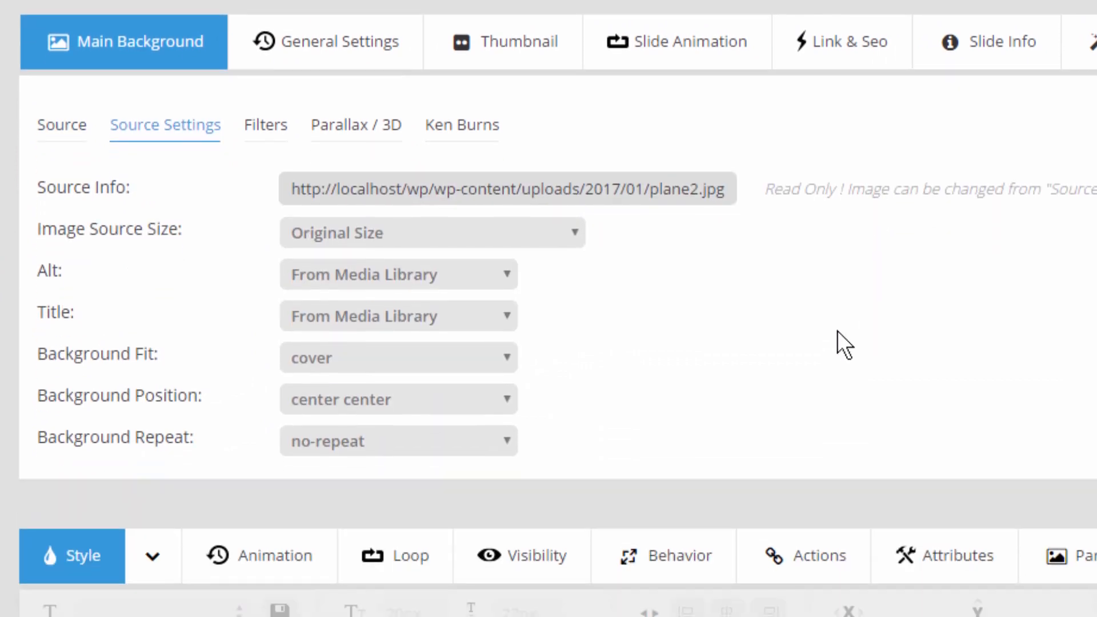
pyautogui.moveTo(357, 409)
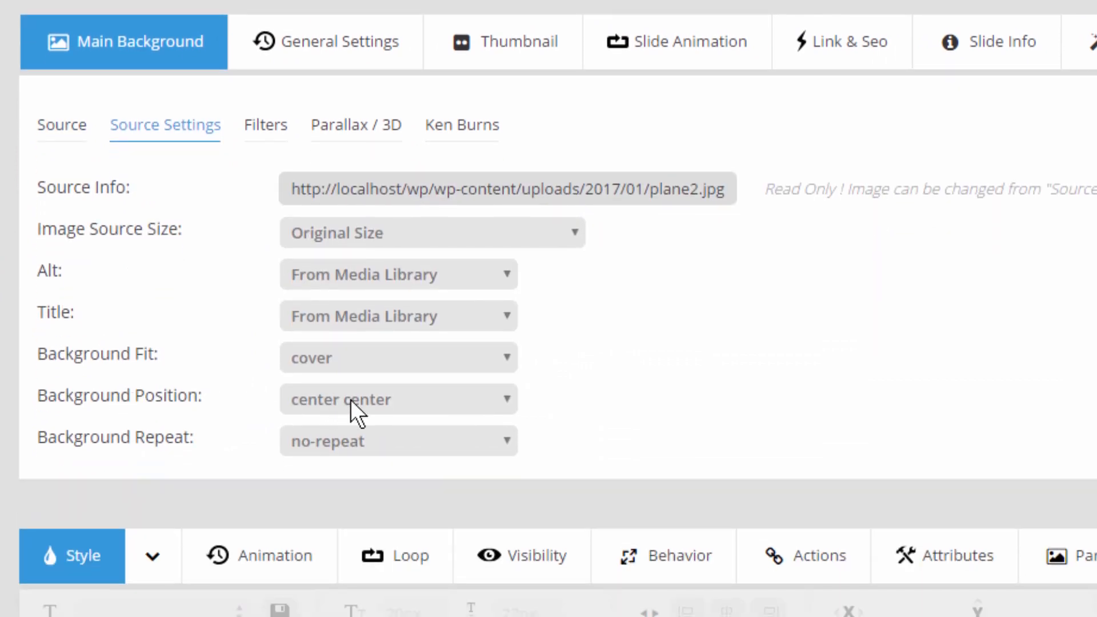
pyautogui.click(398, 399)
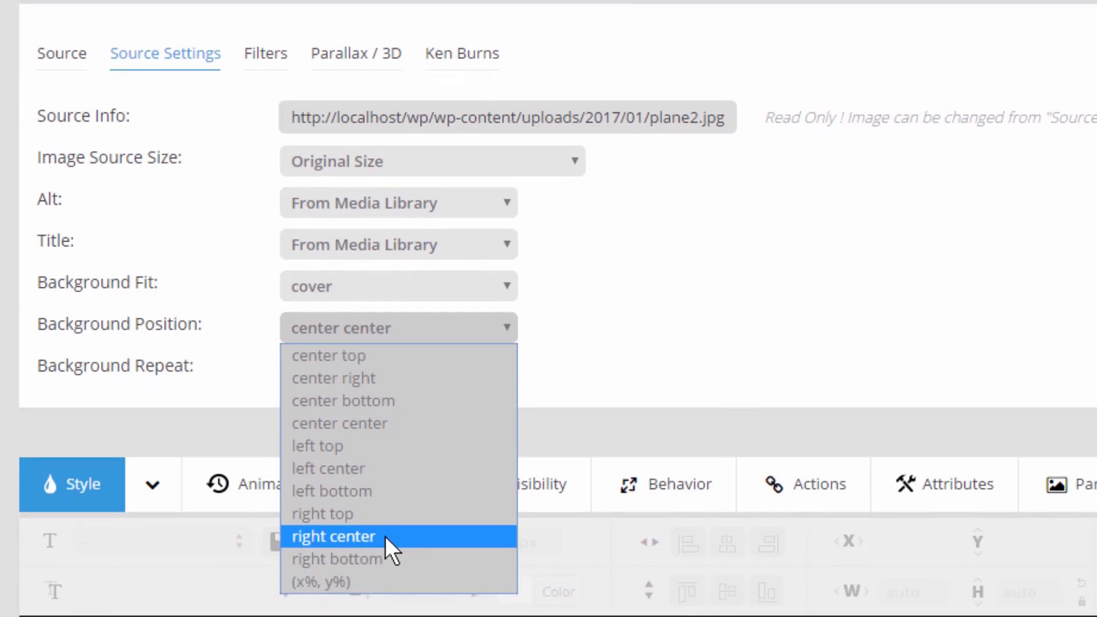
pyautogui.click(337, 559)
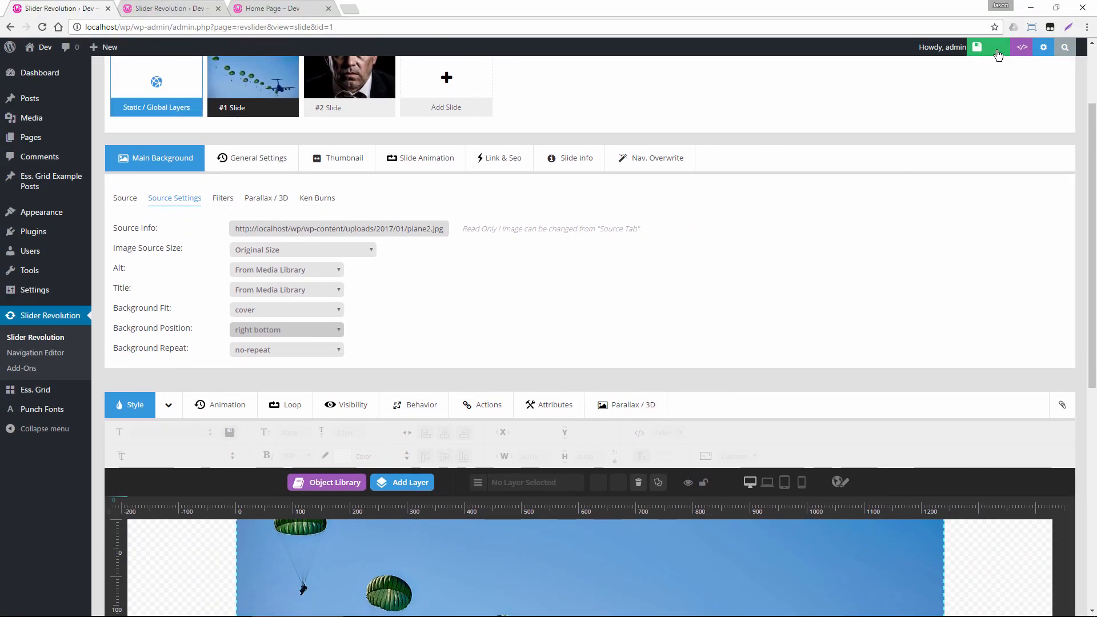
pyautogui.click(280, 7)
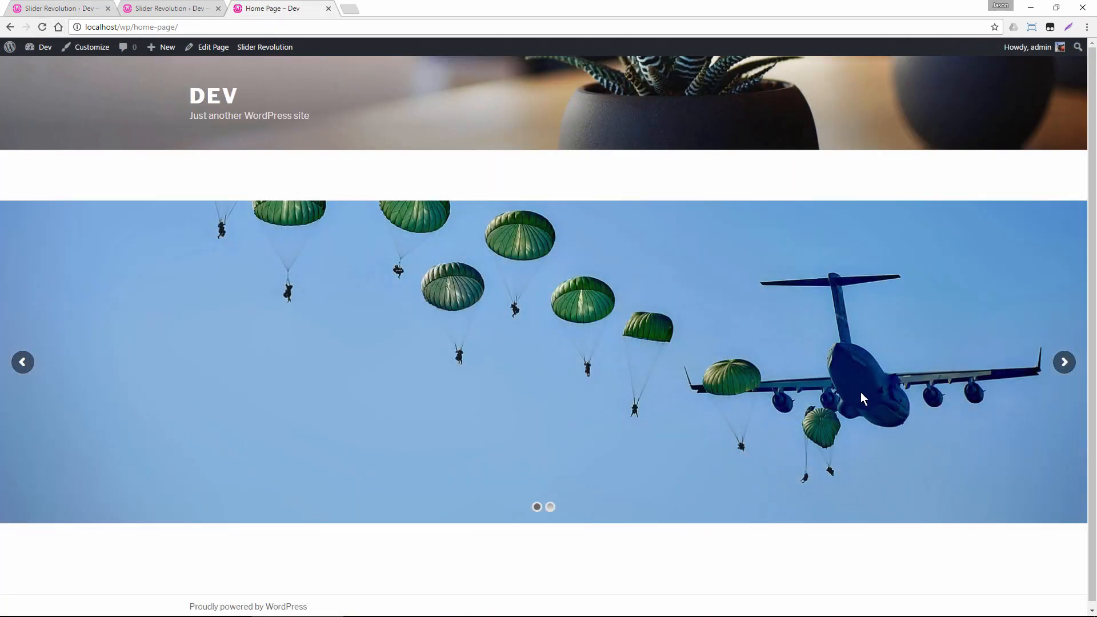
pyautogui.moveTo(704, 433)
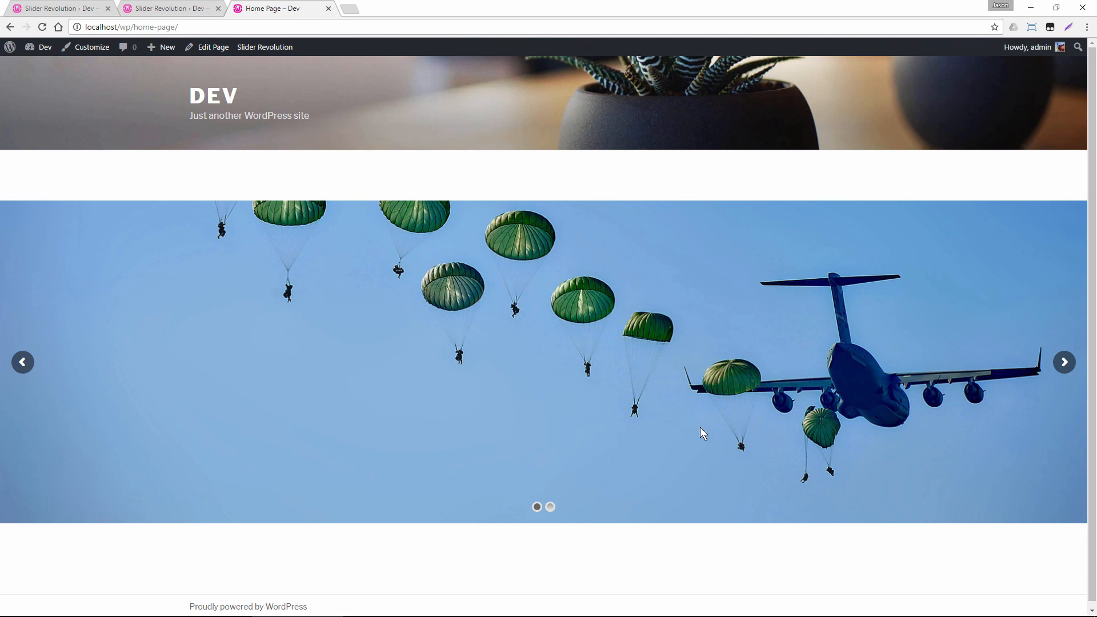
pyautogui.moveTo(673, 397)
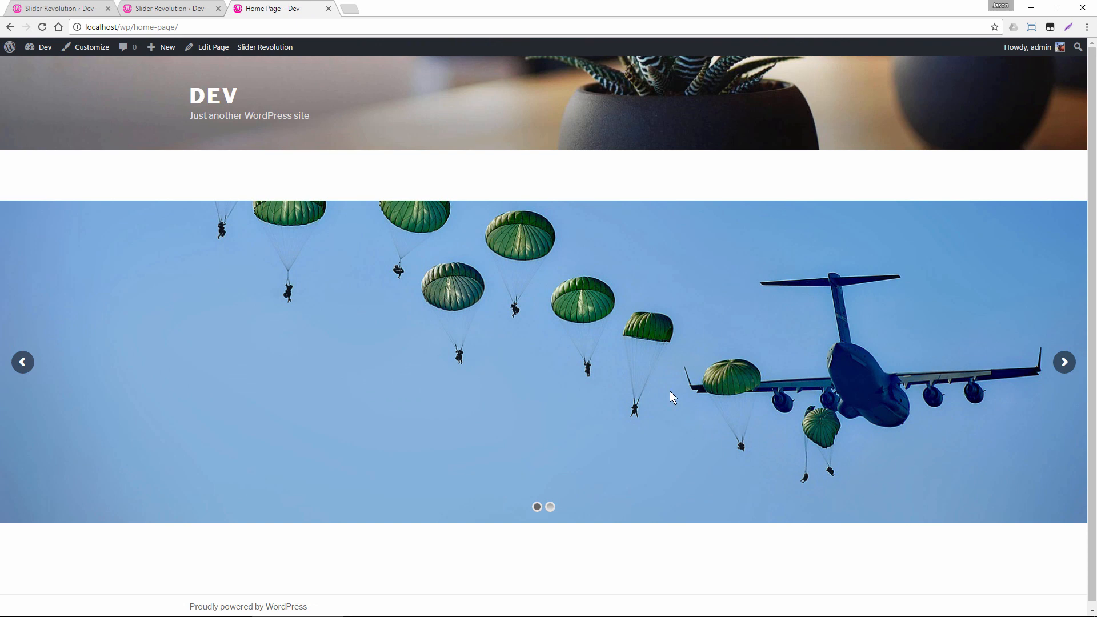
pyautogui.moveTo(486, 369)
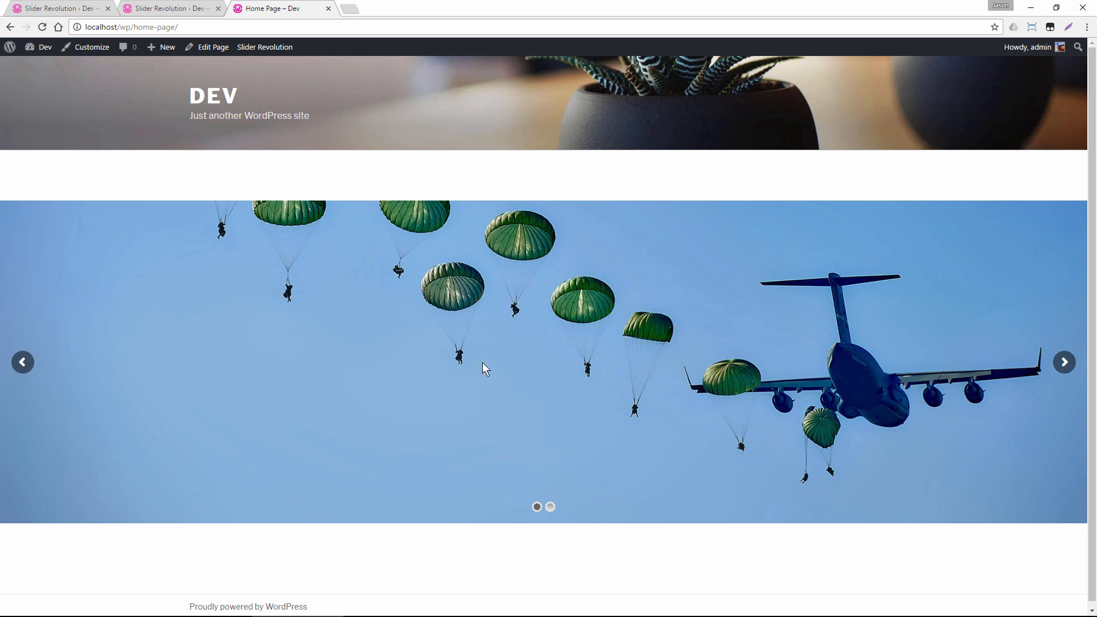
pyautogui.moveTo(486, 359)
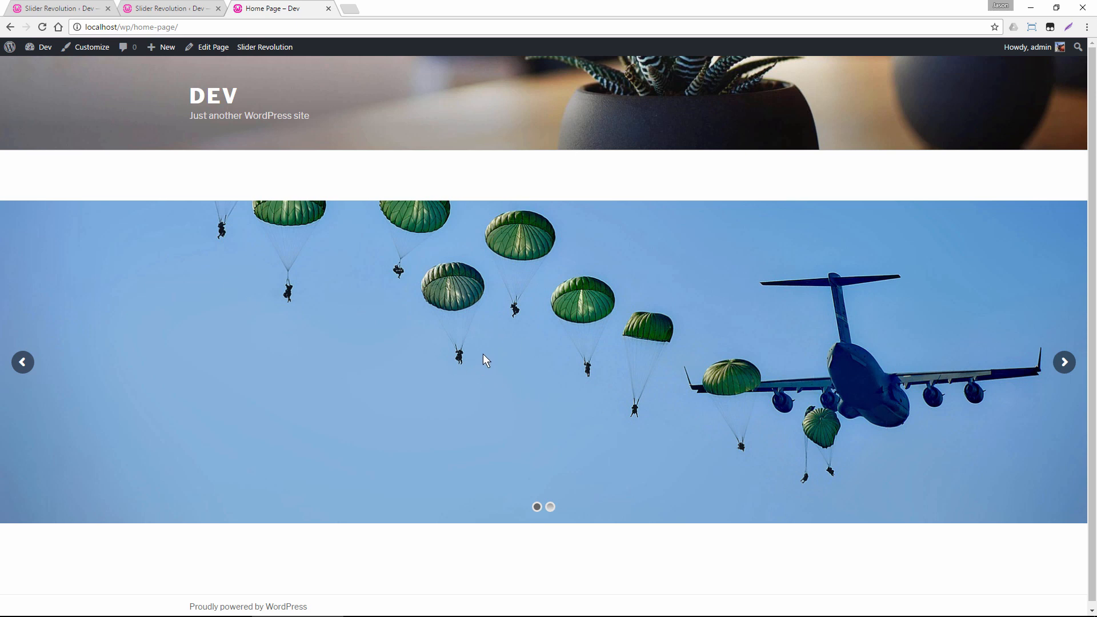
pyautogui.moveTo(760, 364)
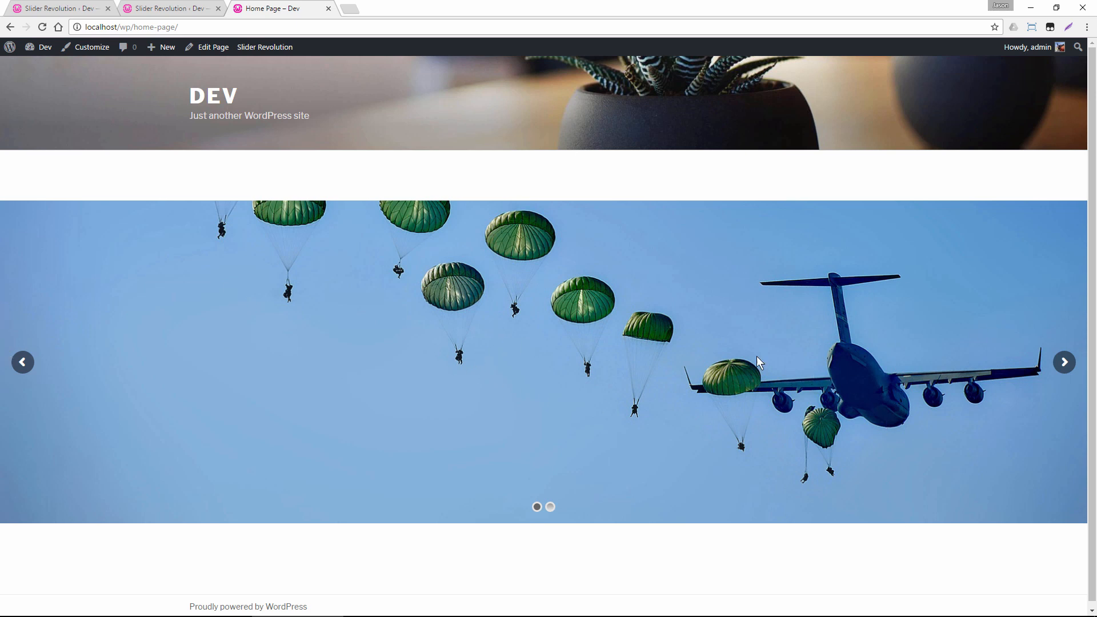
pyautogui.moveTo(704, 159)
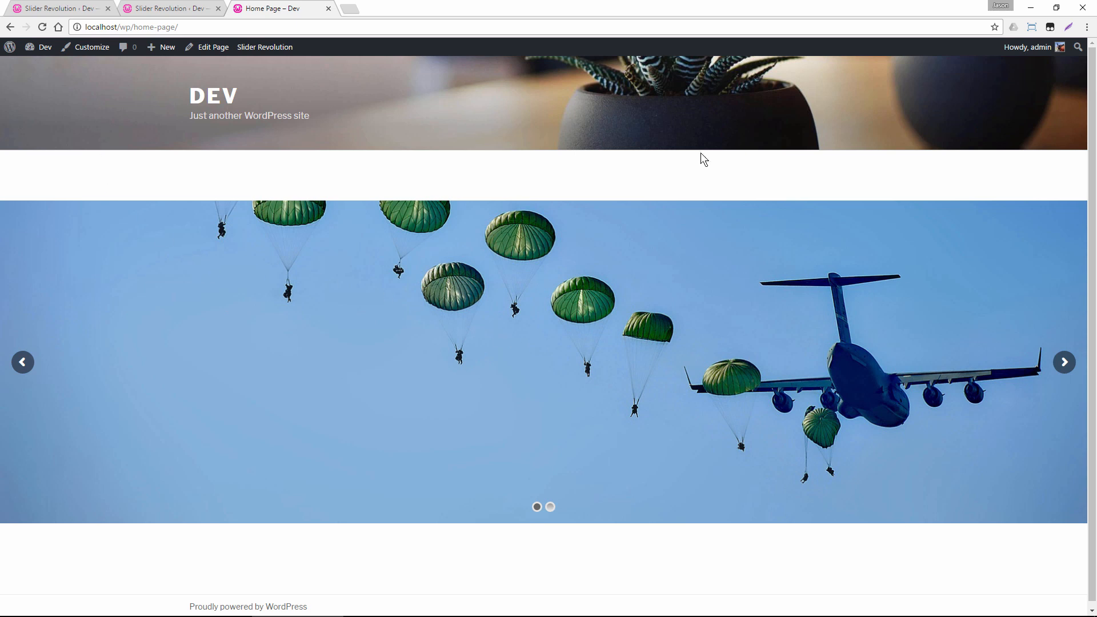
pyautogui.moveTo(624, 336)
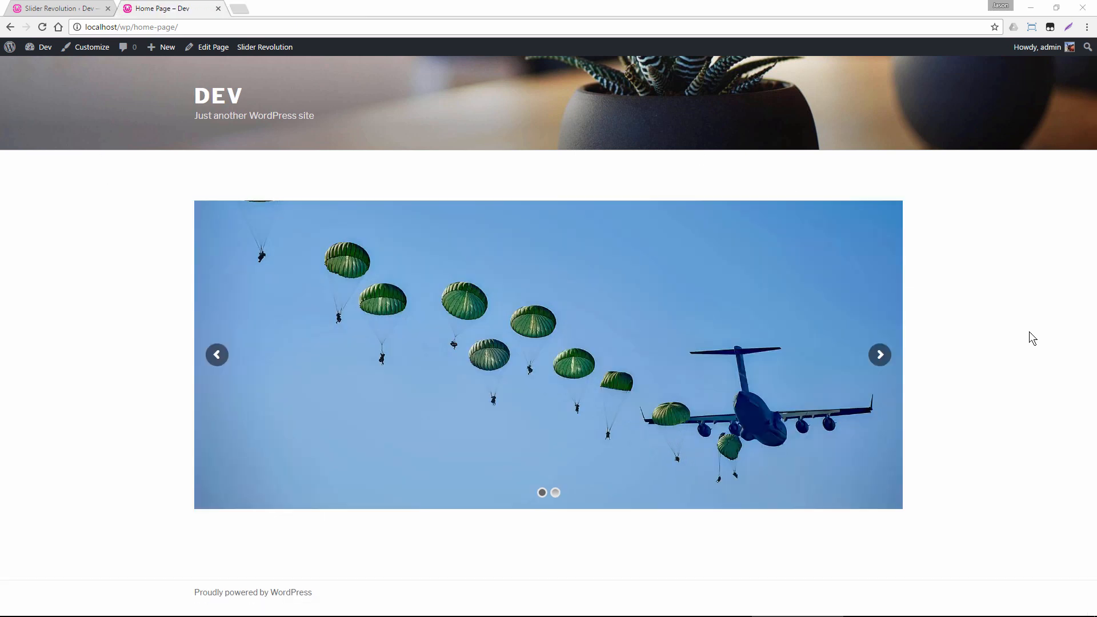
pyautogui.moveTo(1025, 359)
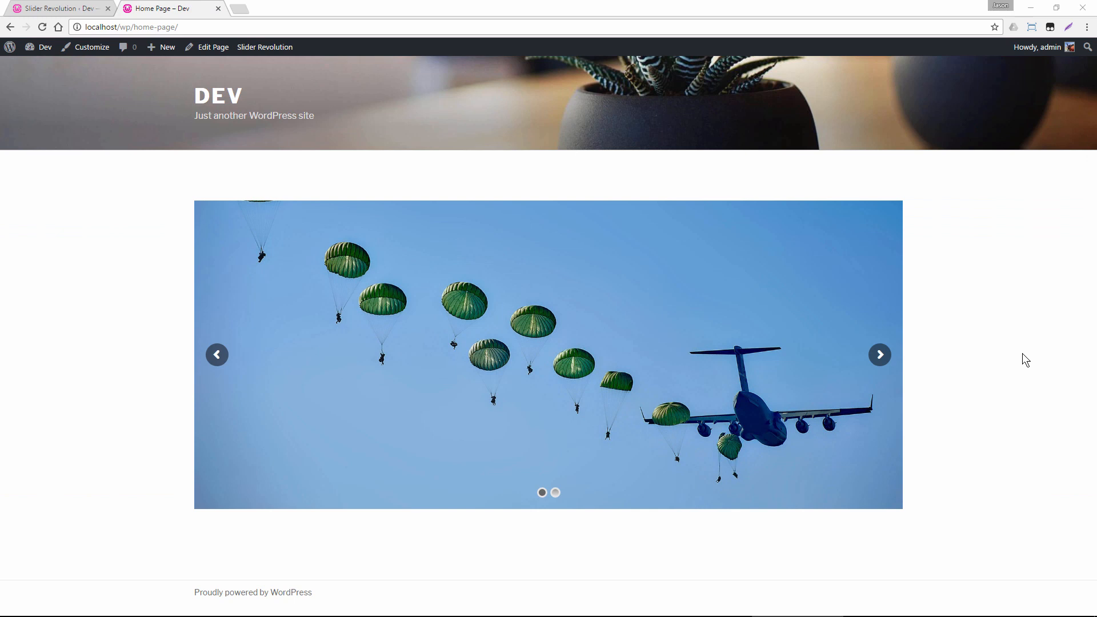
pyautogui.moveTo(442, 356)
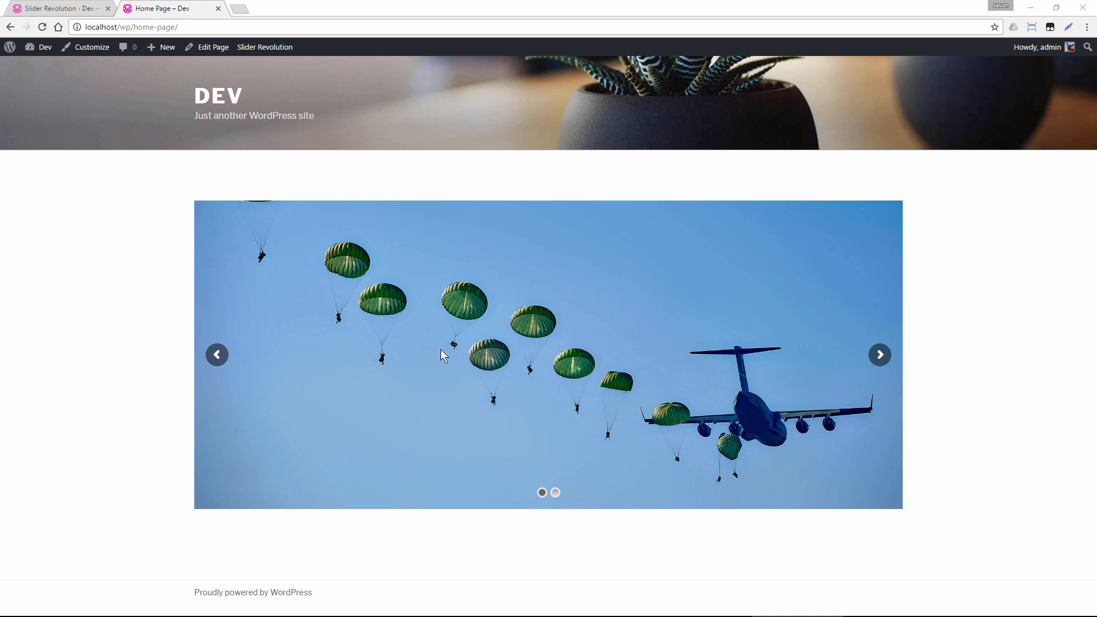
pyautogui.moveTo(261, 244)
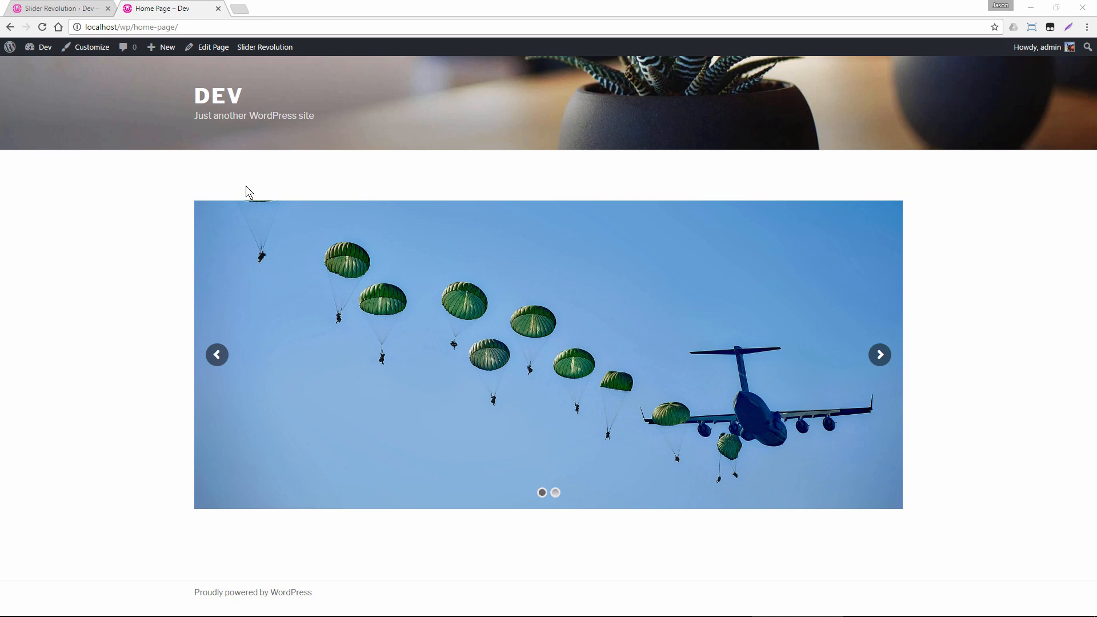
# Scroll down slightly on the home page to view the boxed slider.
pyautogui.scroll(-3)
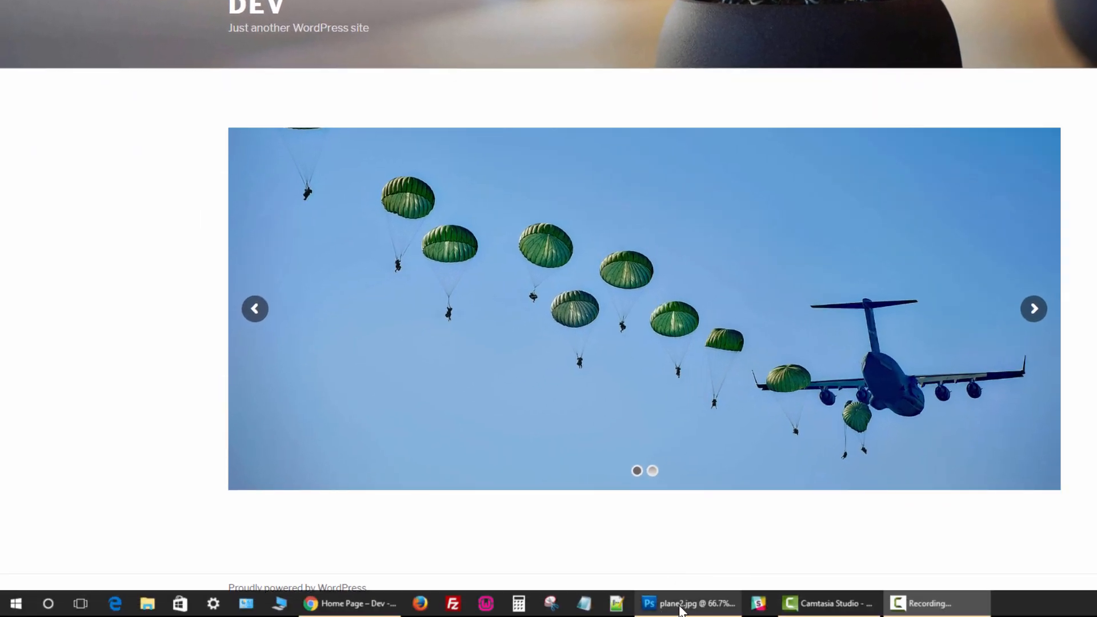
# Bring up plane2.jpg in Photoshop, marquee the whole image, then deselect.
pyautogui.click(690, 604)
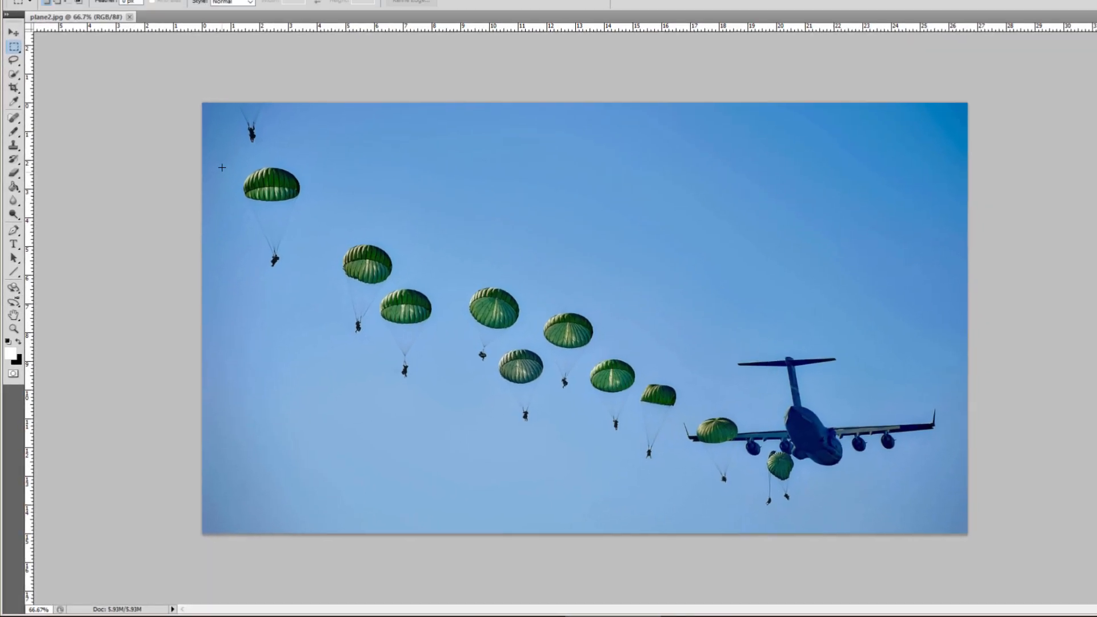
pyautogui.moveTo(213, 187); pyautogui.dragTo(301, 297)
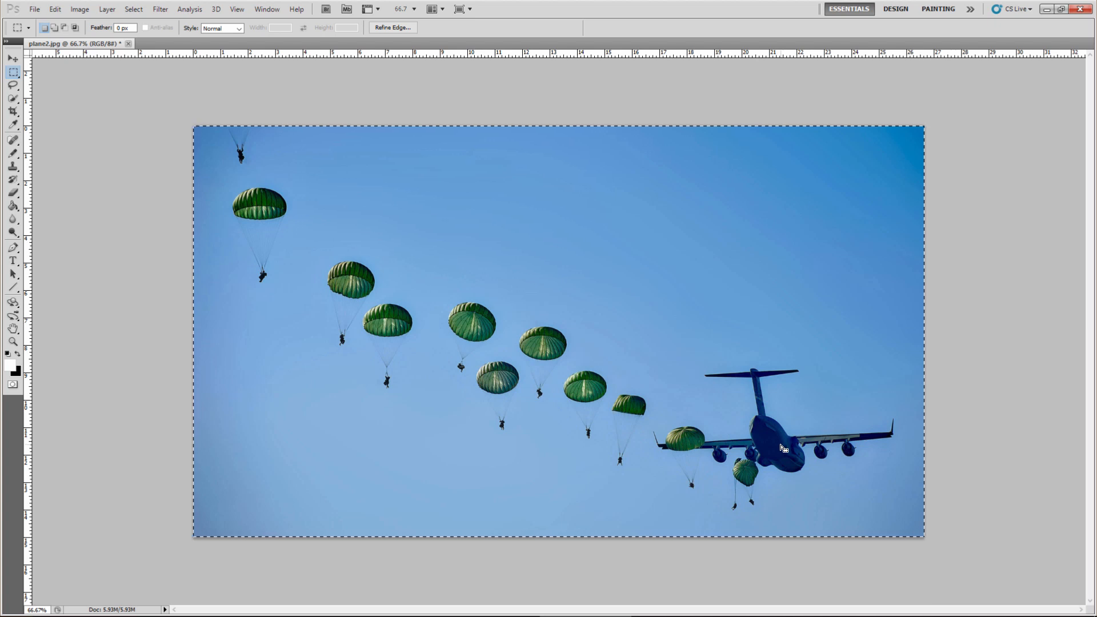
pyautogui.moveTo(832, 570)
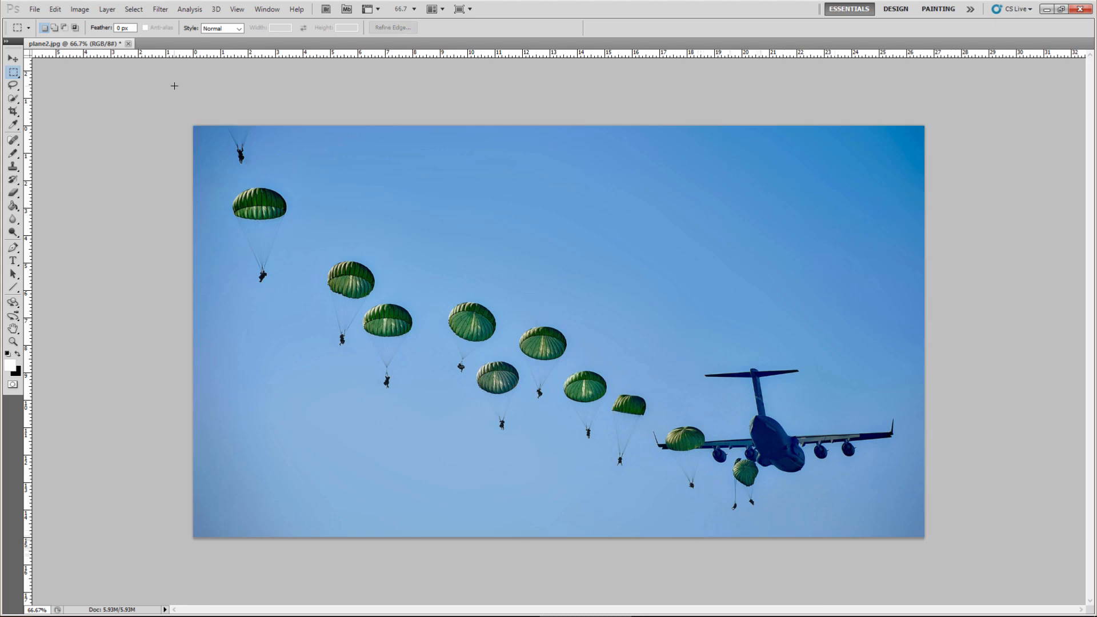
pyautogui.click(335, 606)
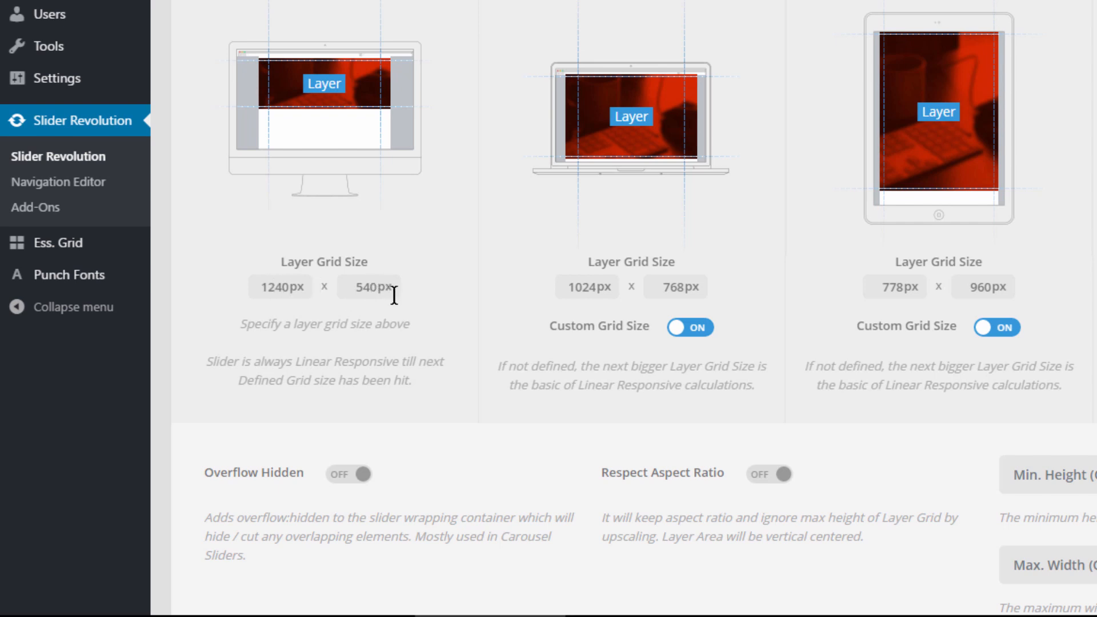
pyautogui.moveTo(904, 608)
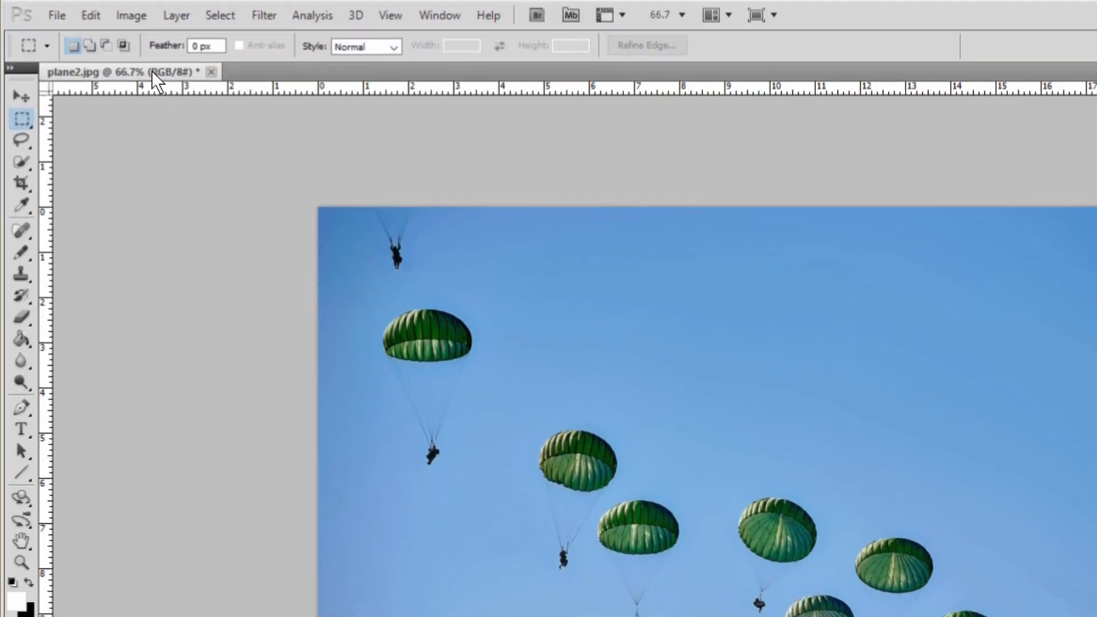
# Resize the parachute image to 1240 px wide (698 px tall) via Image Size.
pyautogui.click(131, 15)
pyautogui.write('1240')
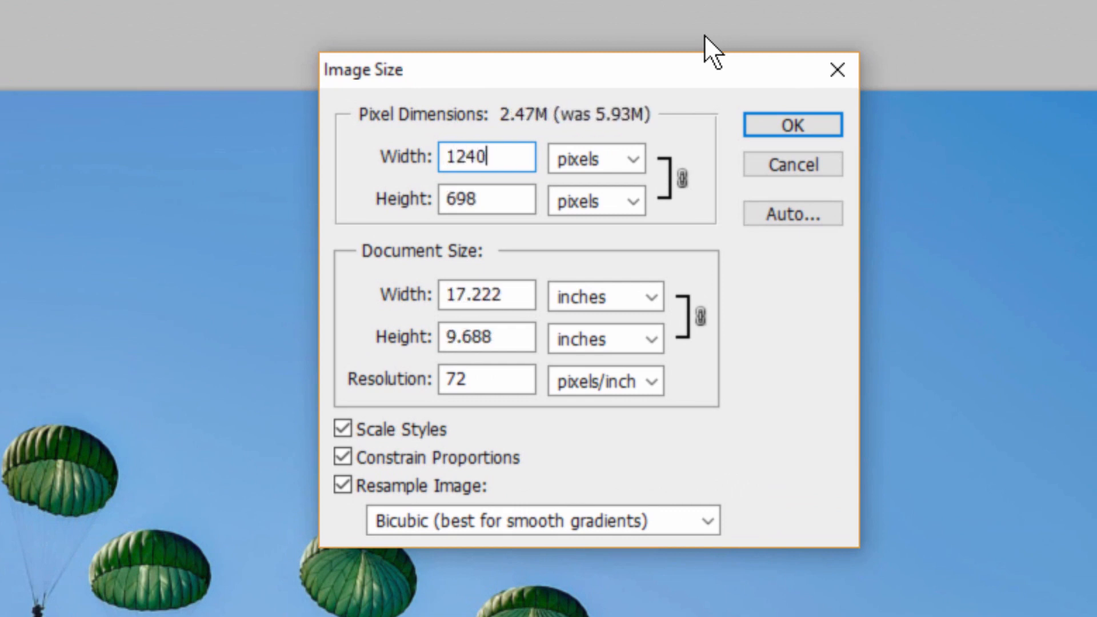
pyautogui.moveTo(553, 143)
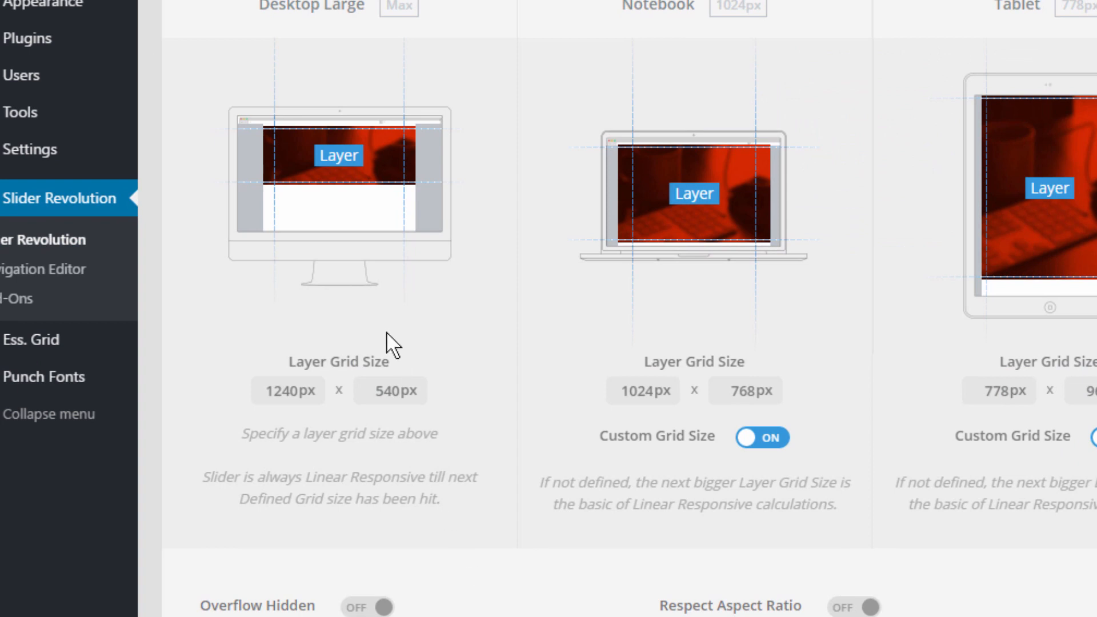
# Change the Desktop Large layer grid height from 540px to 698px and save.
pyautogui.click(390, 391)
pyautogui.write('698')
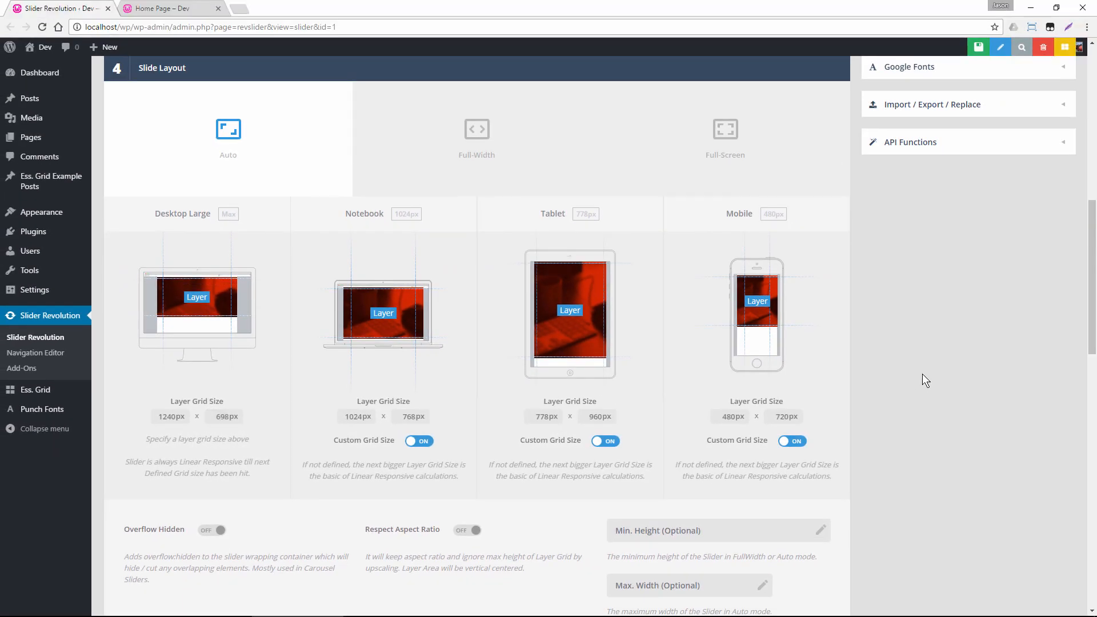
pyautogui.click(978, 47)
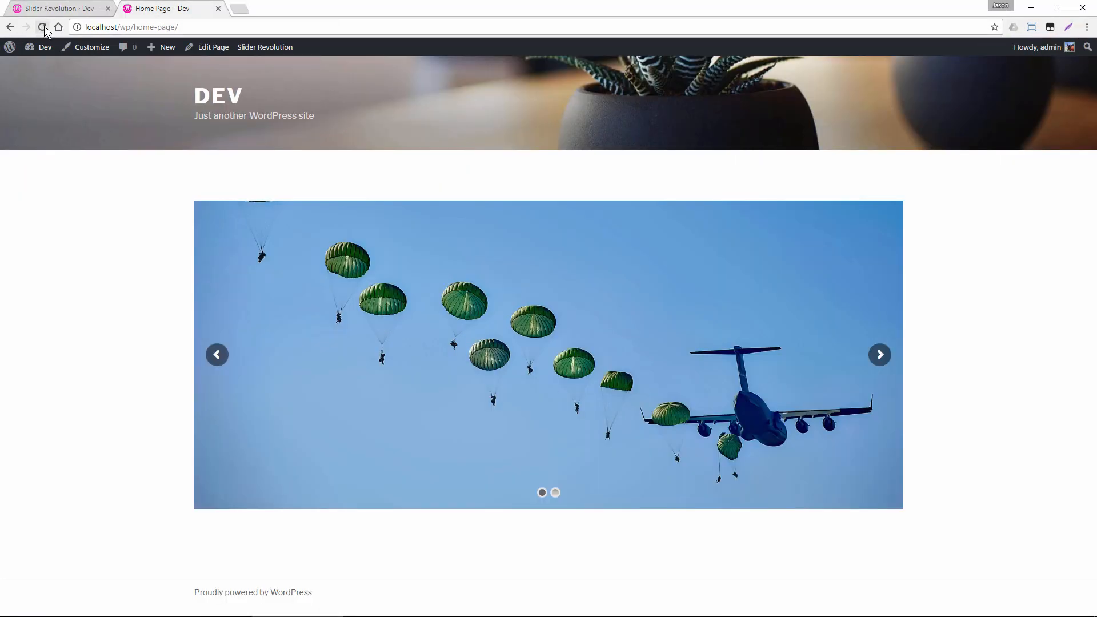
# Scroll down the reloaded home page to the taller parachute slider.
pyautogui.scroll(-3)
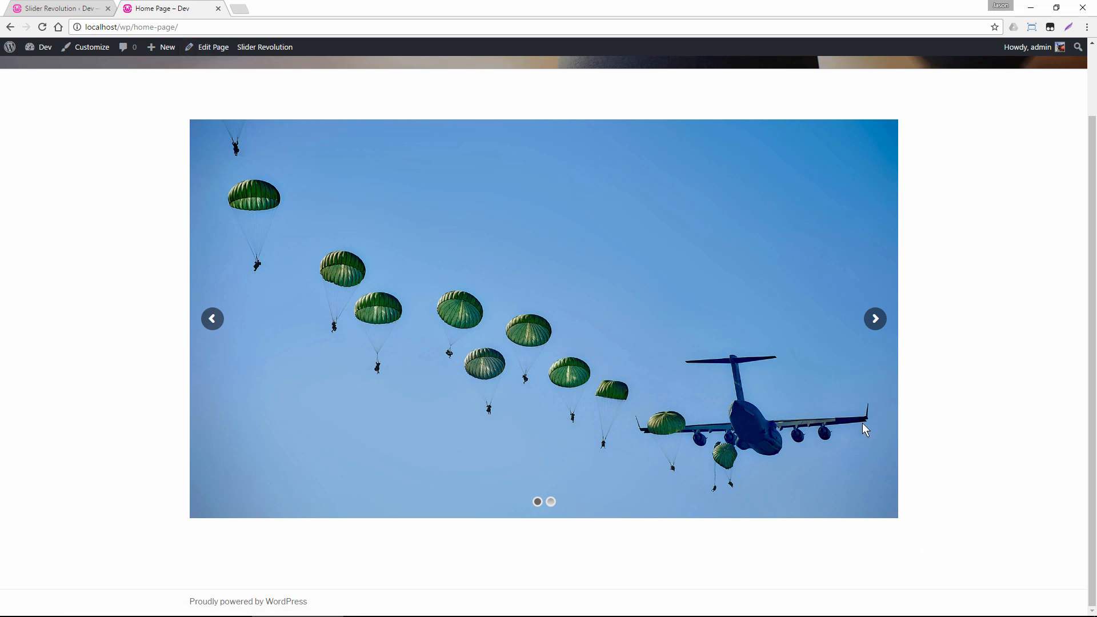
pyautogui.moveTo(779, 445)
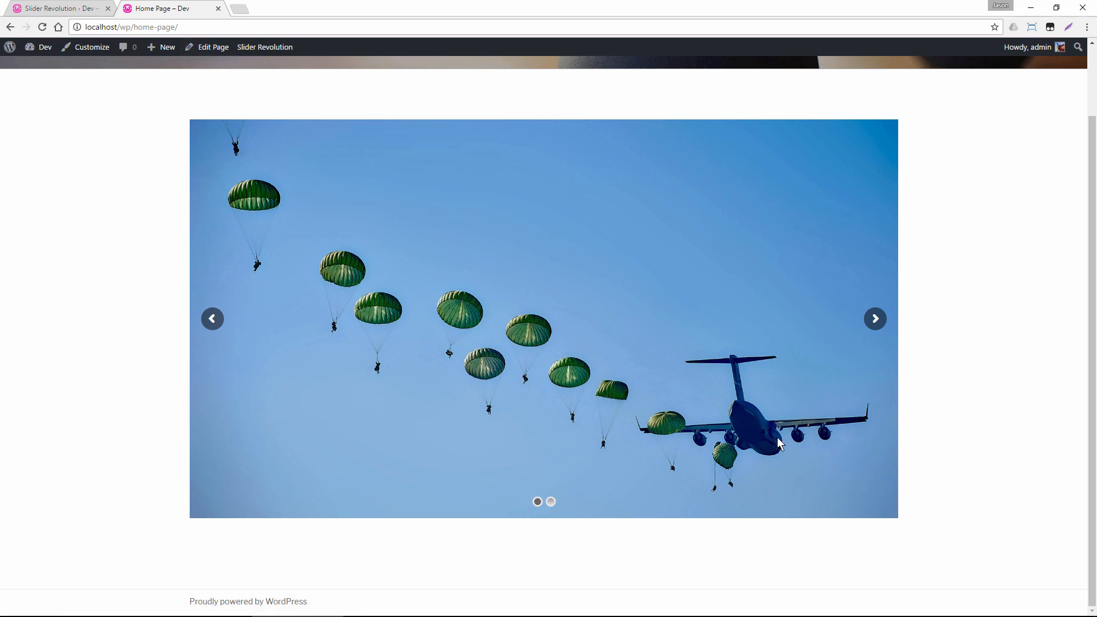